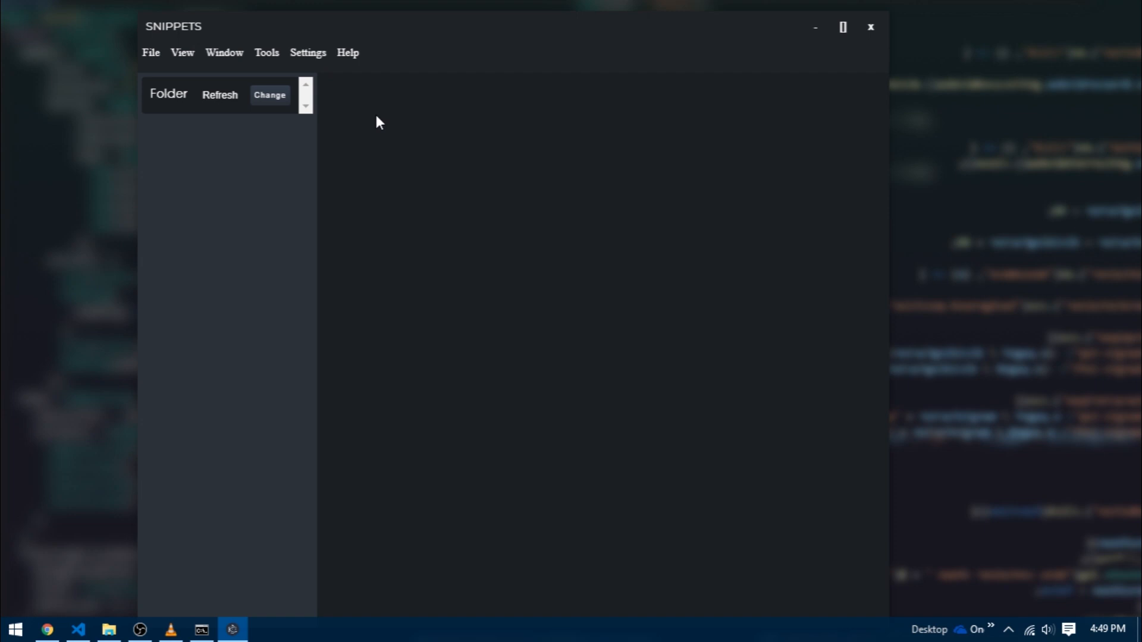
mouse_move(379, 28)
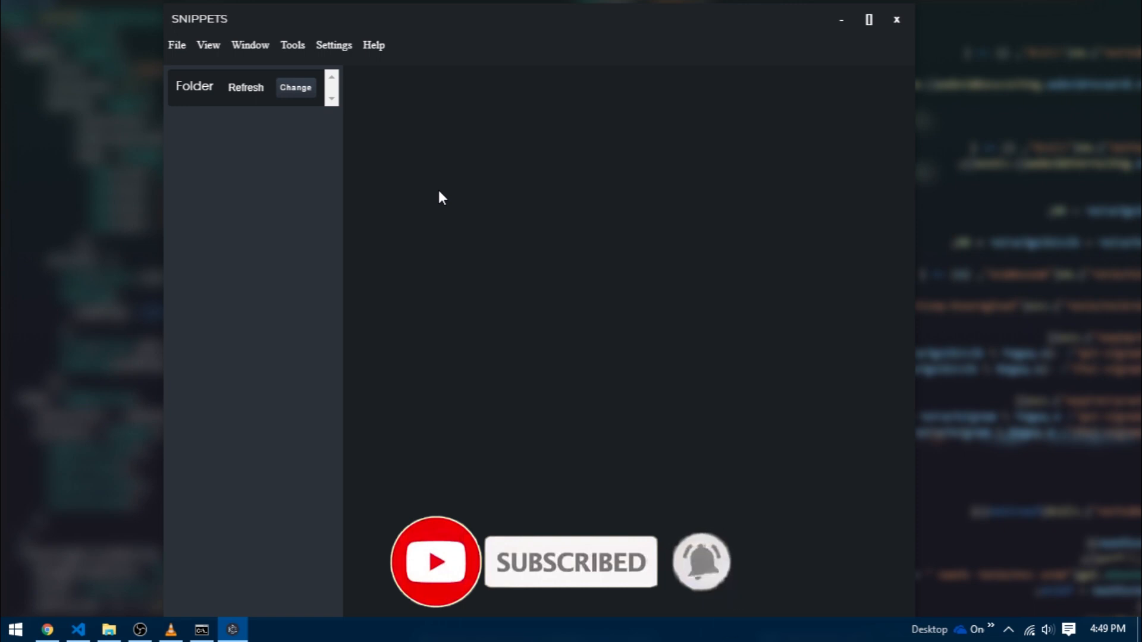
mouse_move(301, 261)
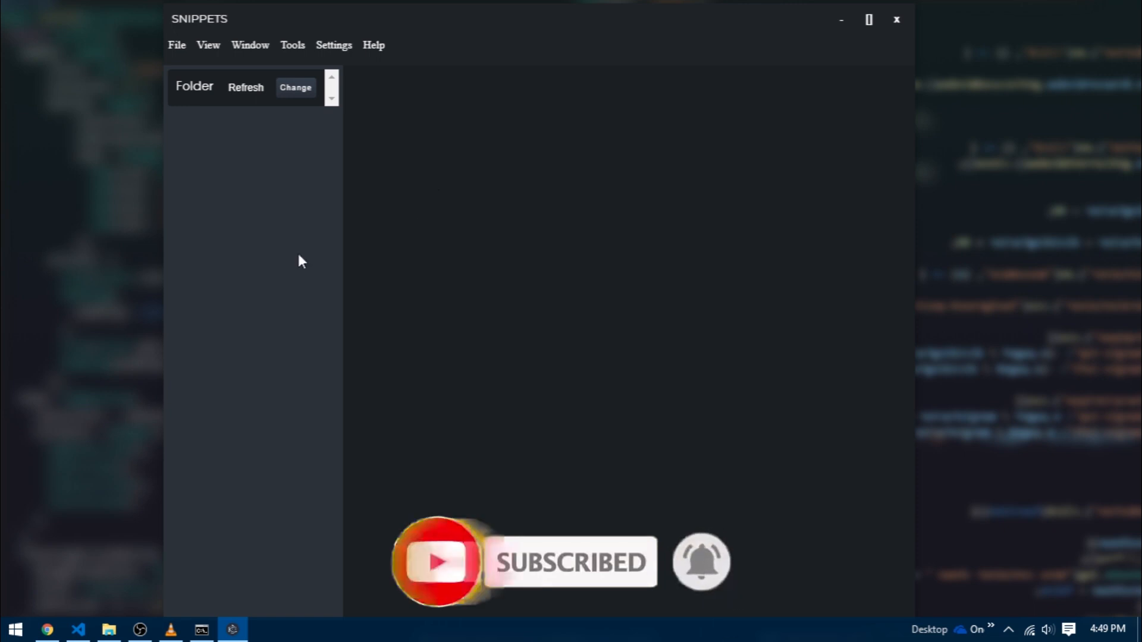
- Bring up Chrome with the ace.js search and go to the Ace code editor homepage
click(47, 630)
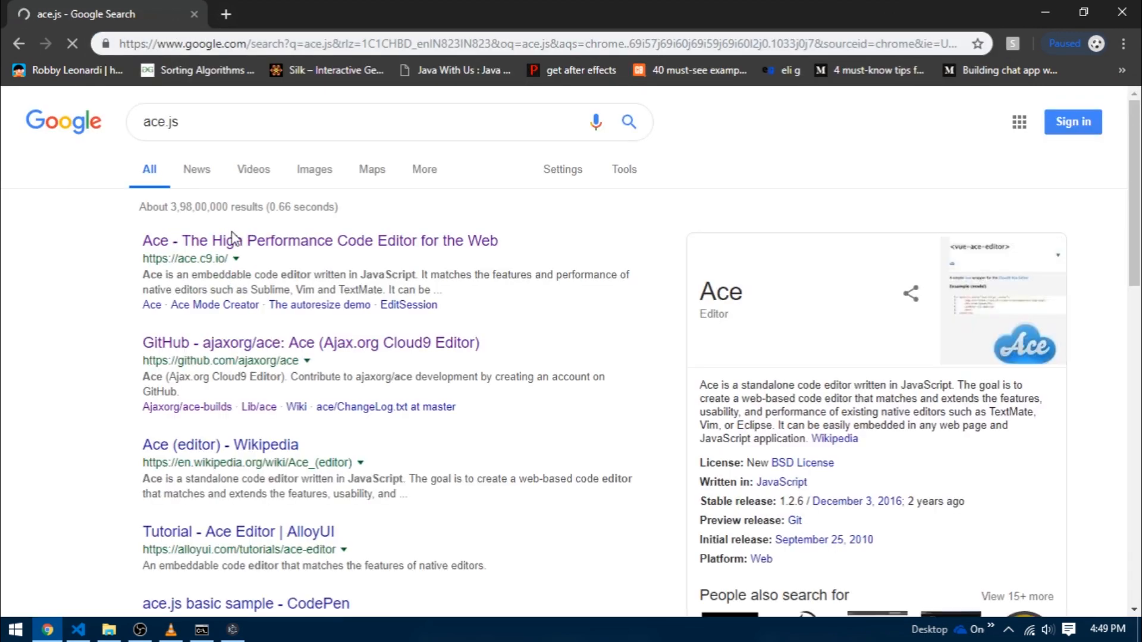
click(320, 240)
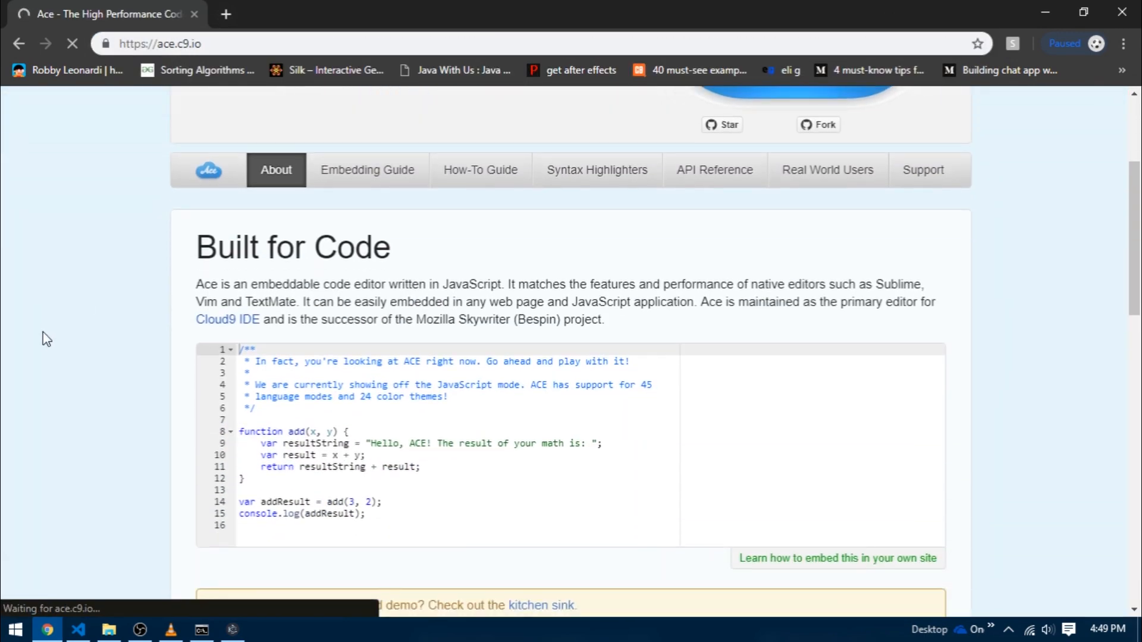
scroll(down, 3)
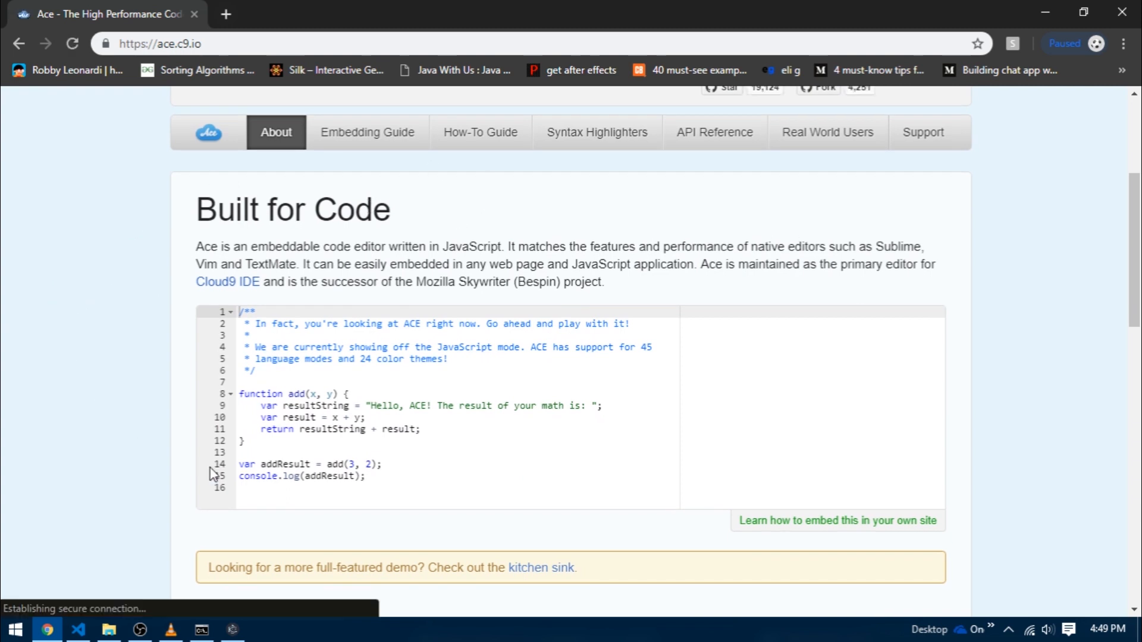
mouse_move(118, 488)
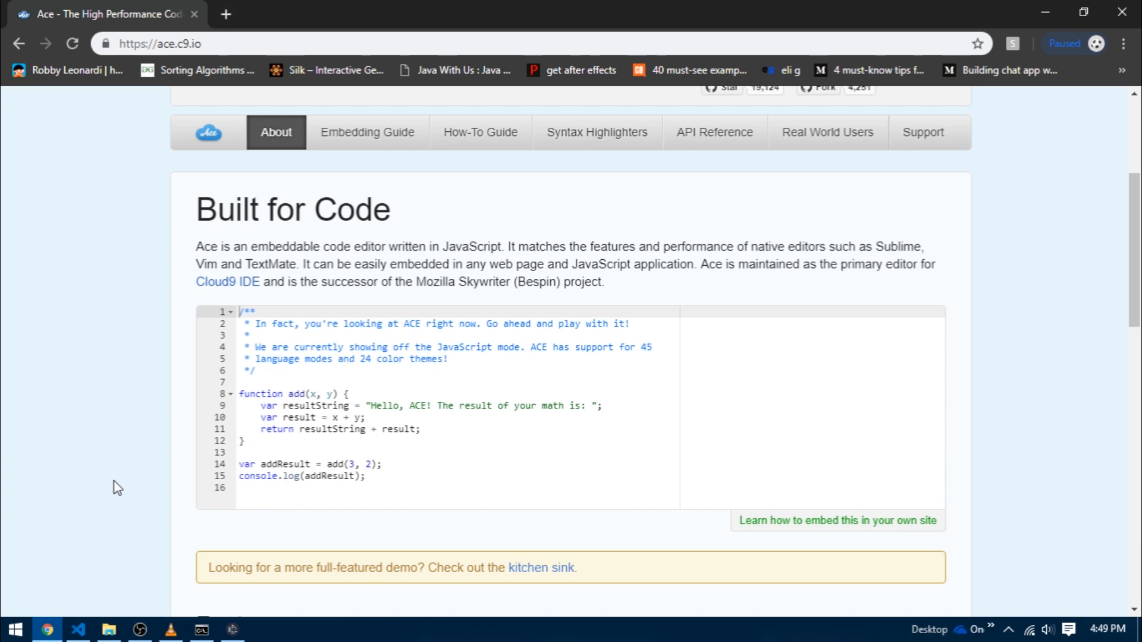
mouse_move(790, 525)
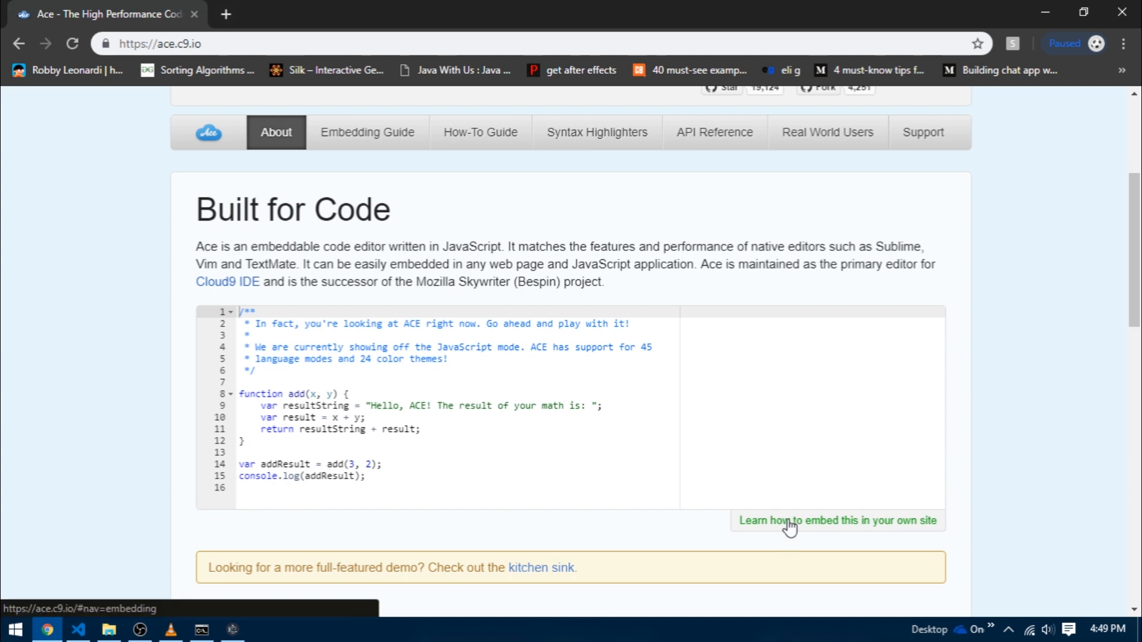
mouse_move(831, 532)
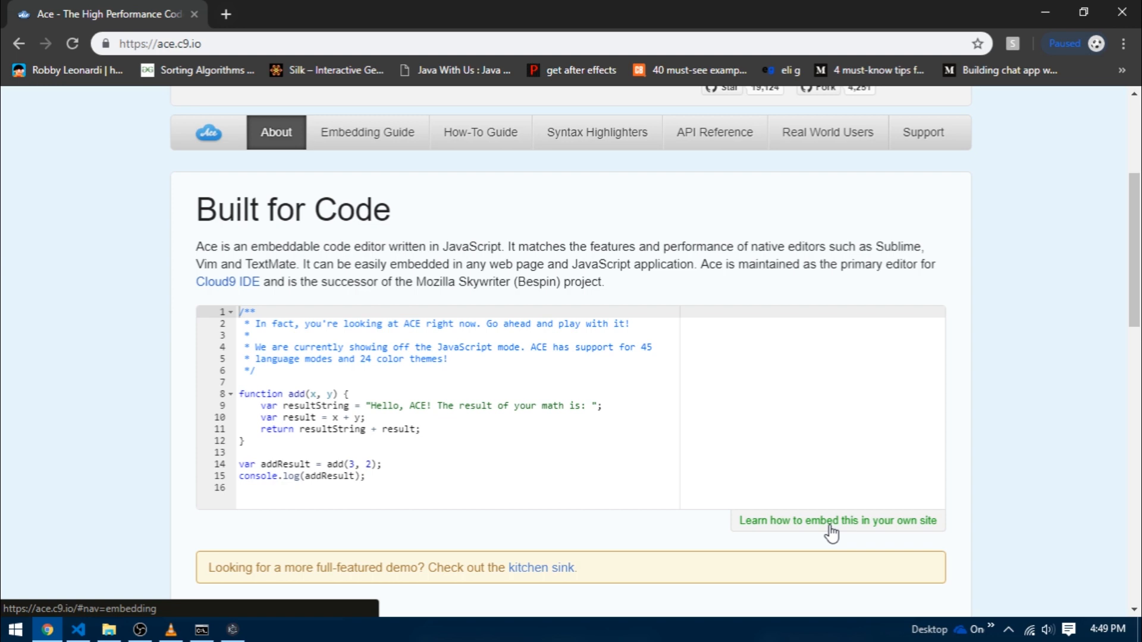
- Navigate to the Embedding Ace in Your Site guide showing its sample HTML page
click(836, 520)
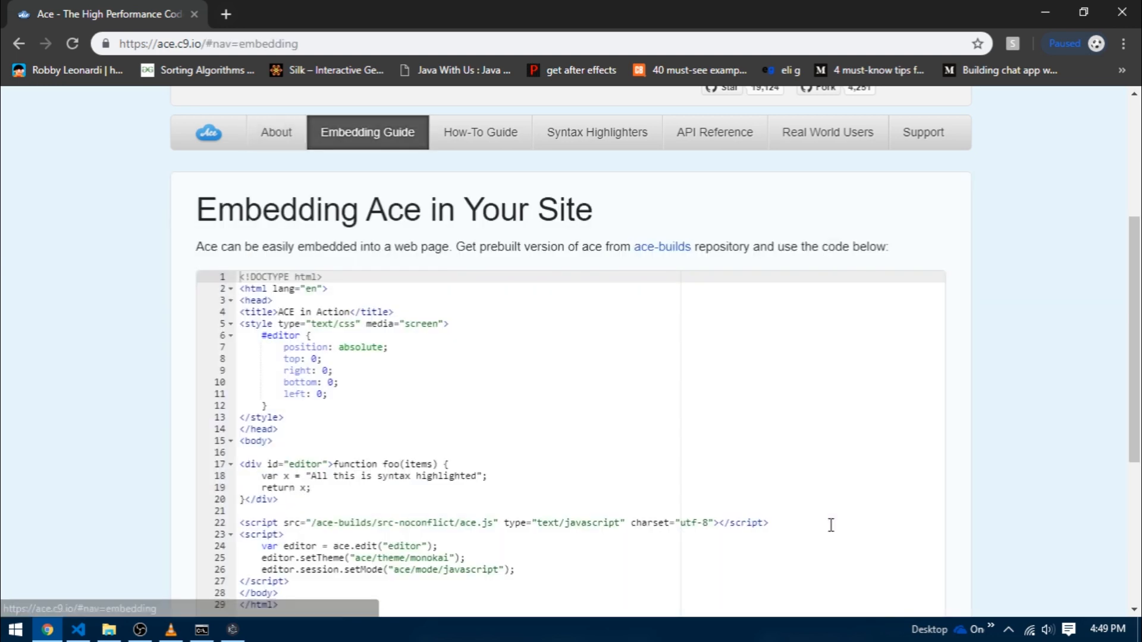
scroll(down, 3)
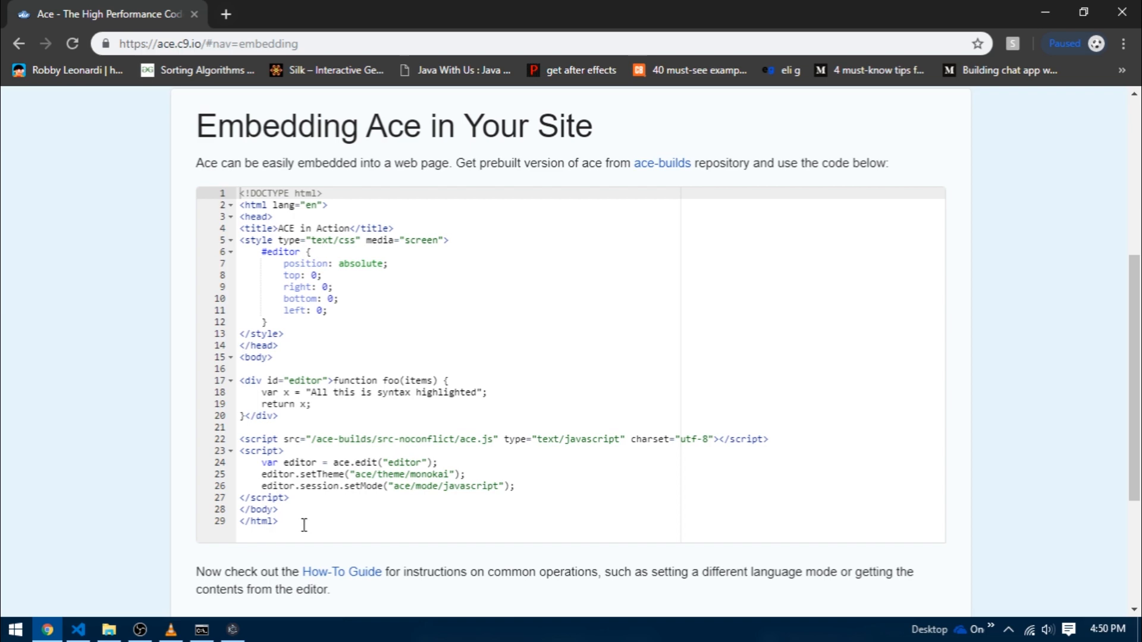
click(275, 215)
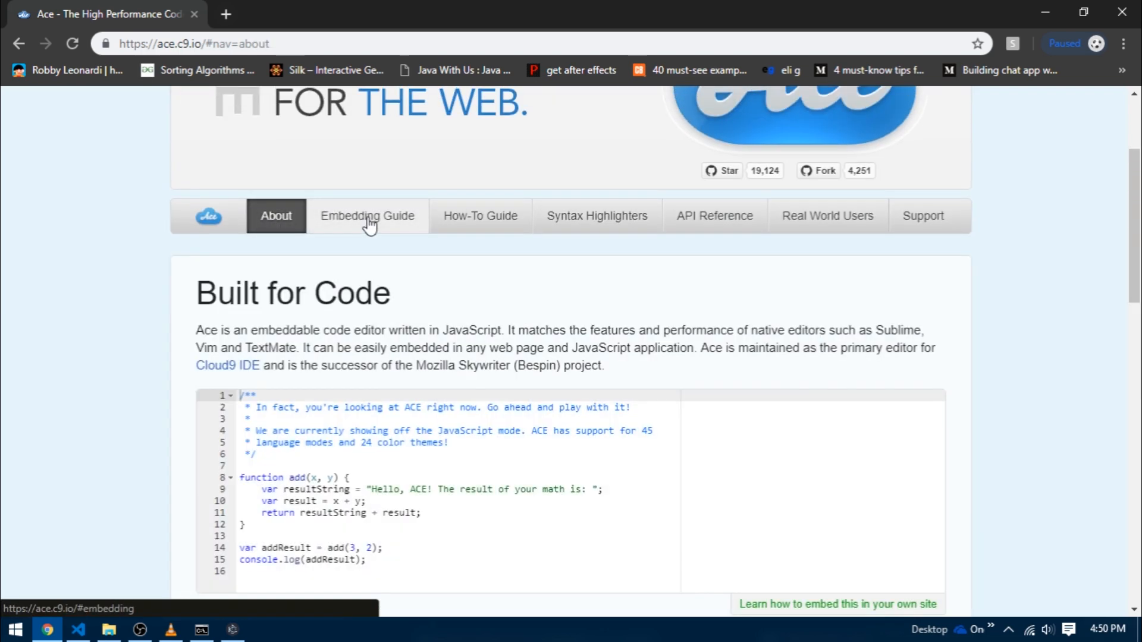
click(367, 215)
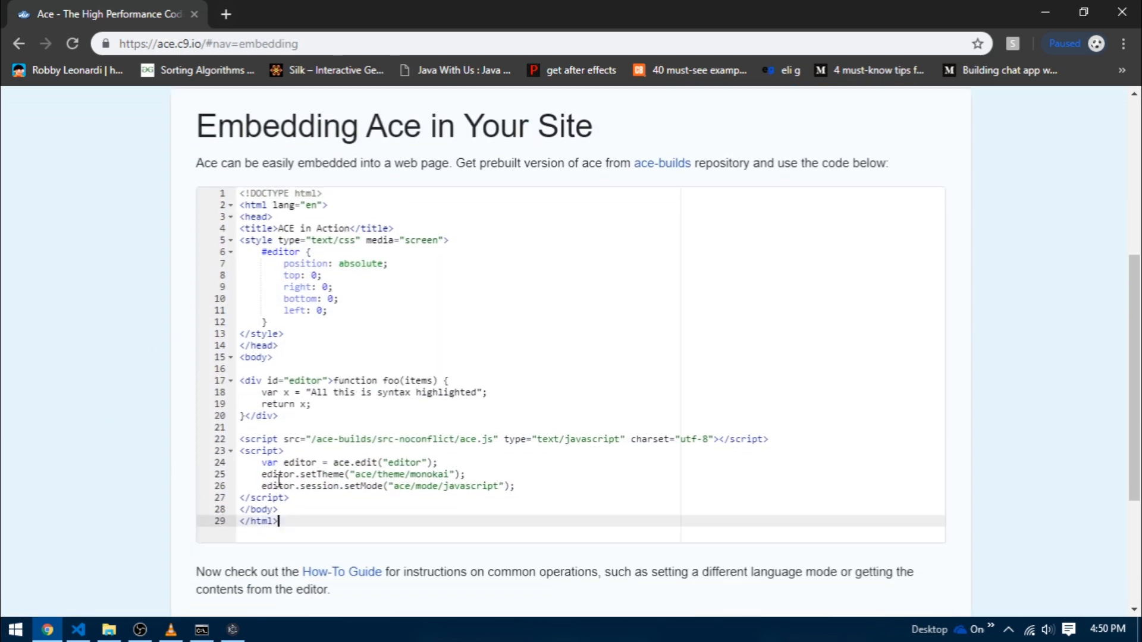
- Create demotexteditor.html in the snippets project with the Ace embedding sample code
click(77, 630)
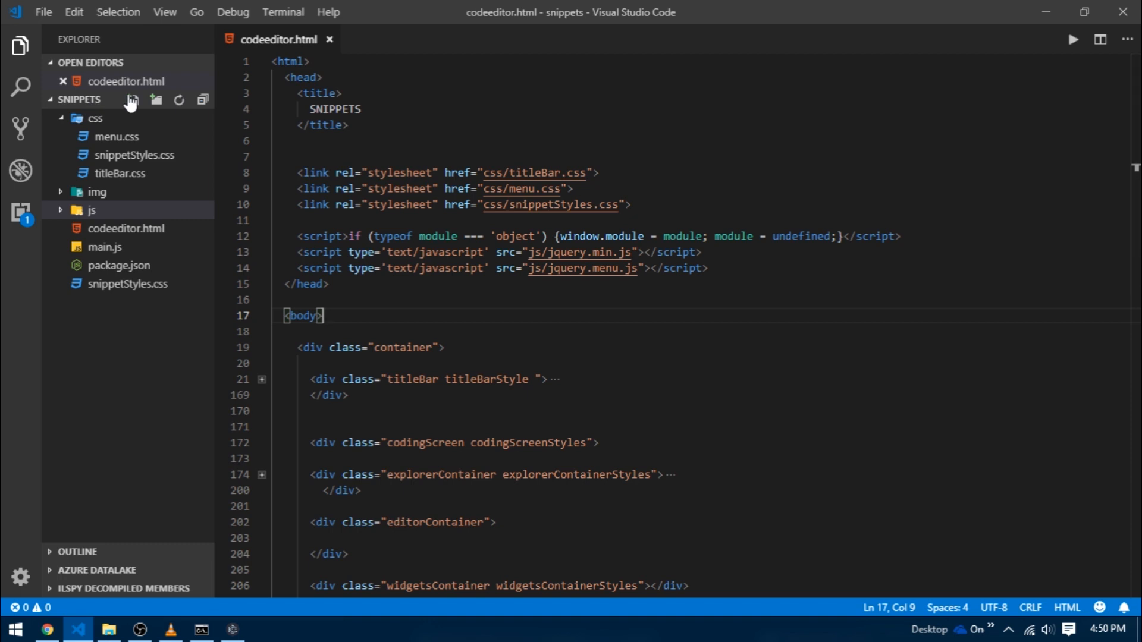
click(92, 211)
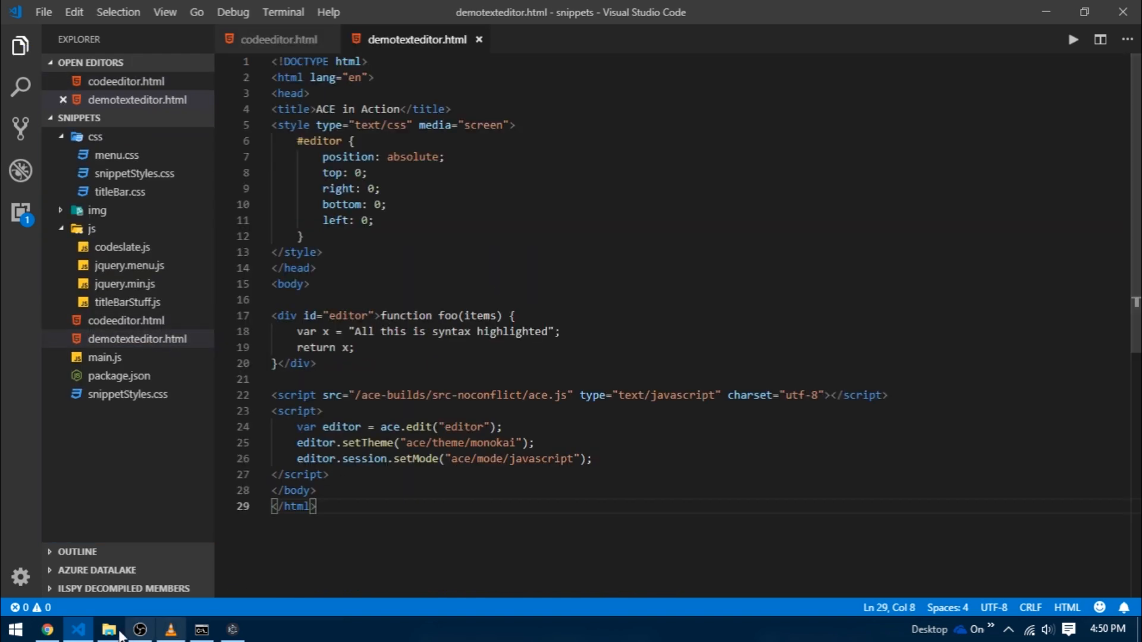
click(108, 630)
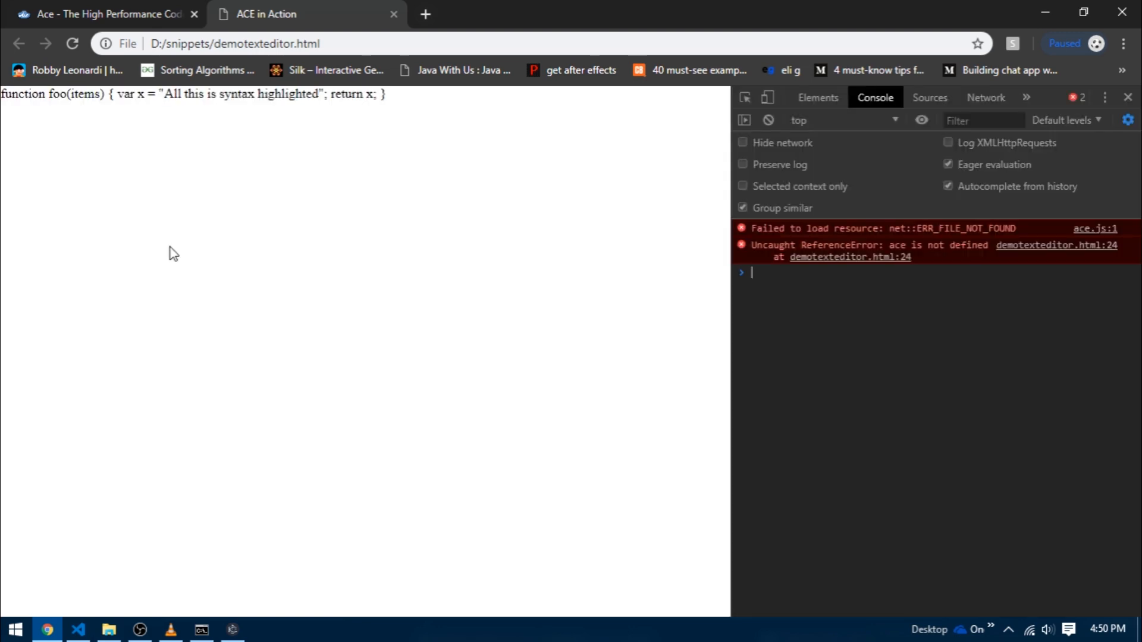
mouse_move(908, 299)
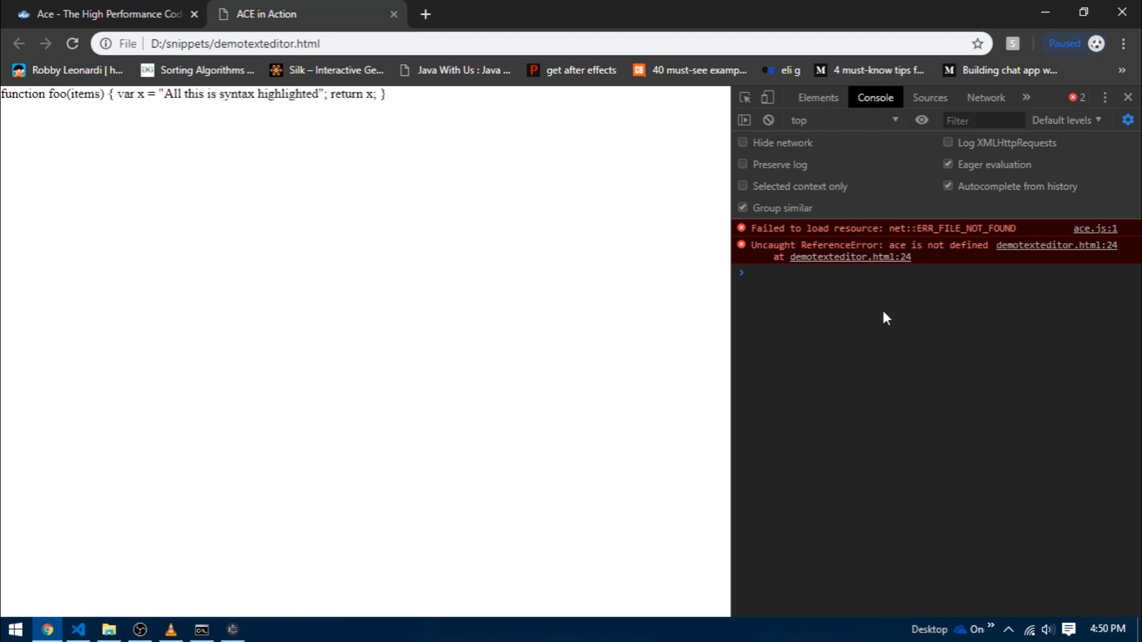
mouse_move(907, 264)
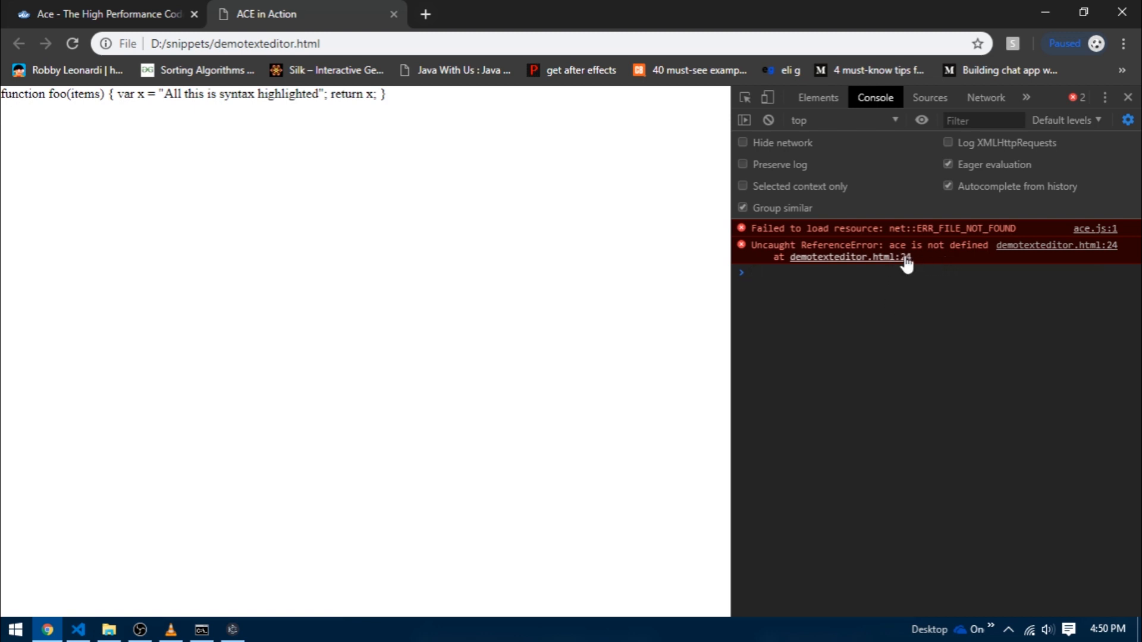
click(76, 630)
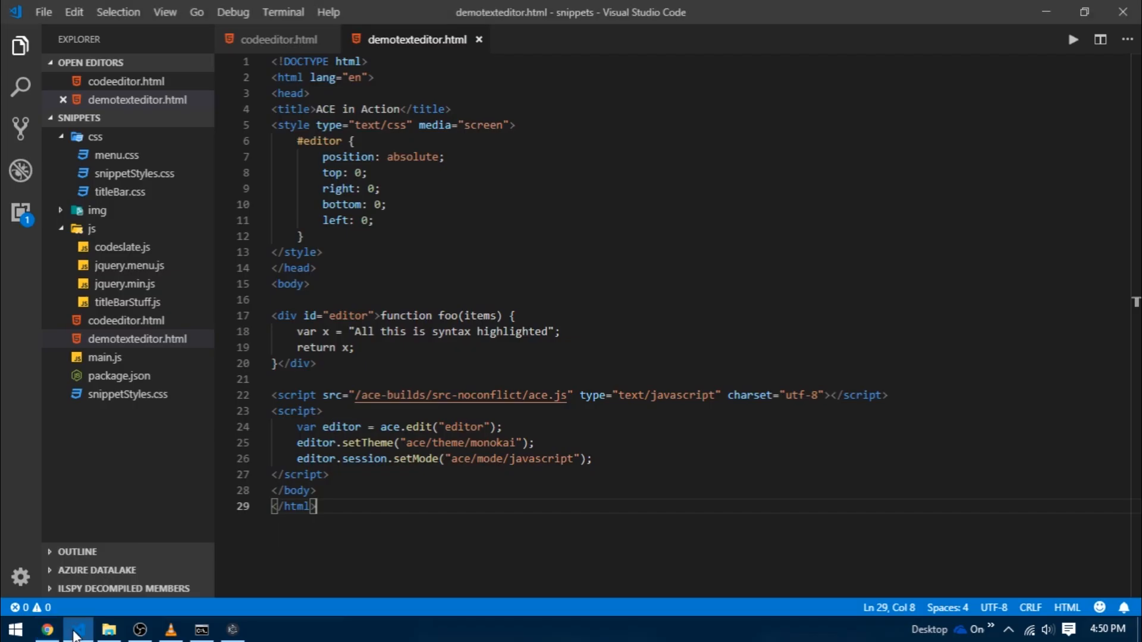
click(533, 442)
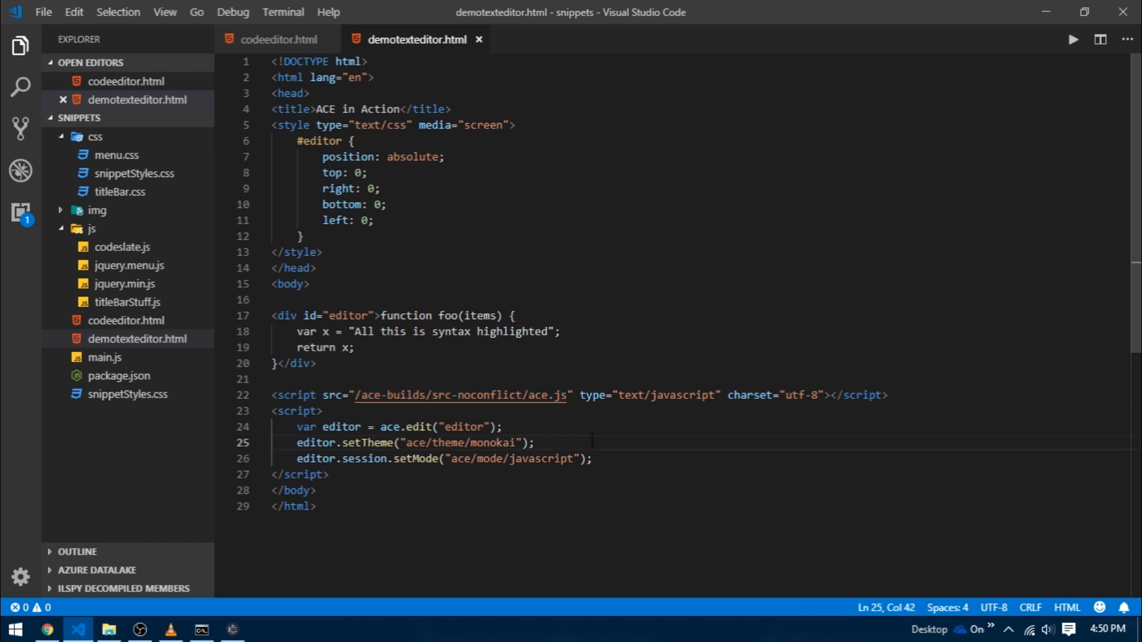
mouse_move(100, 195)
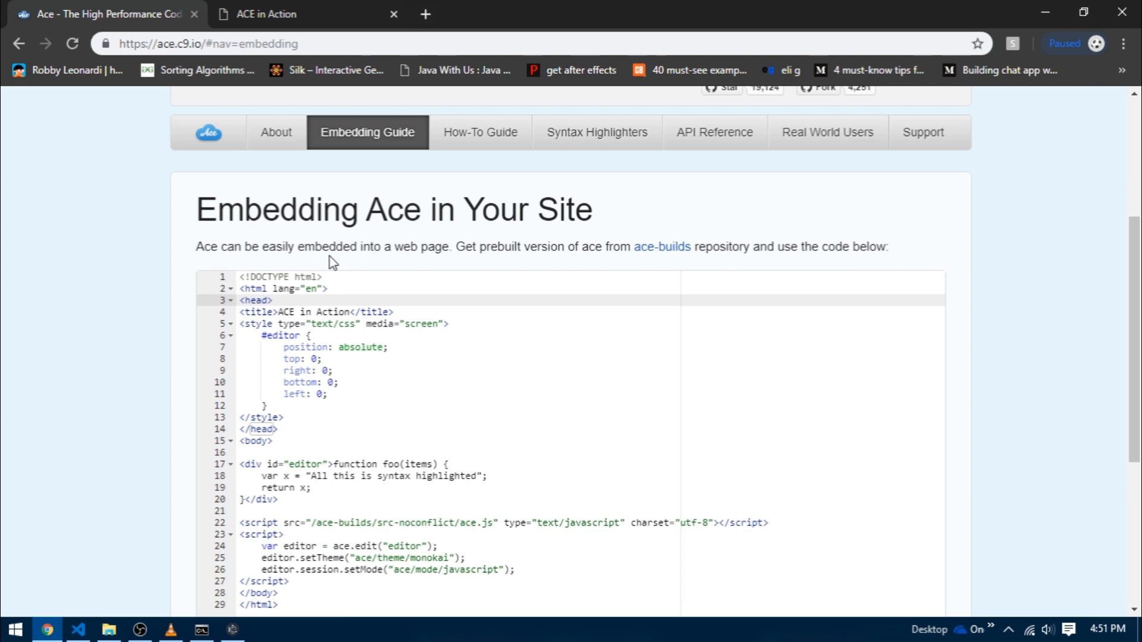
mouse_move(706, 252)
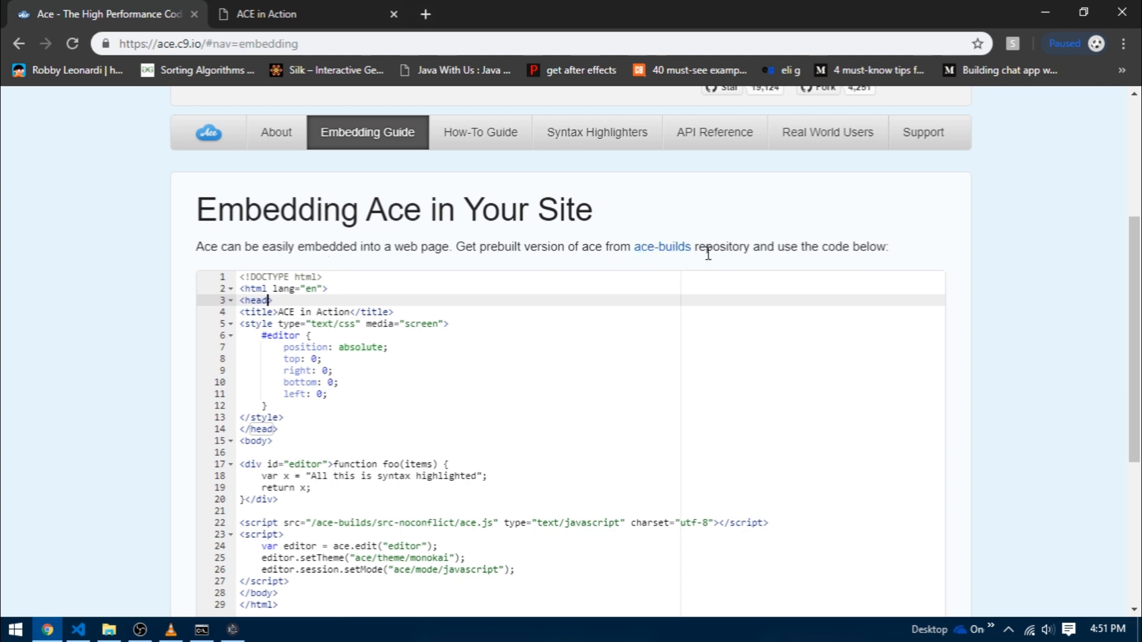
mouse_move(778, 288)
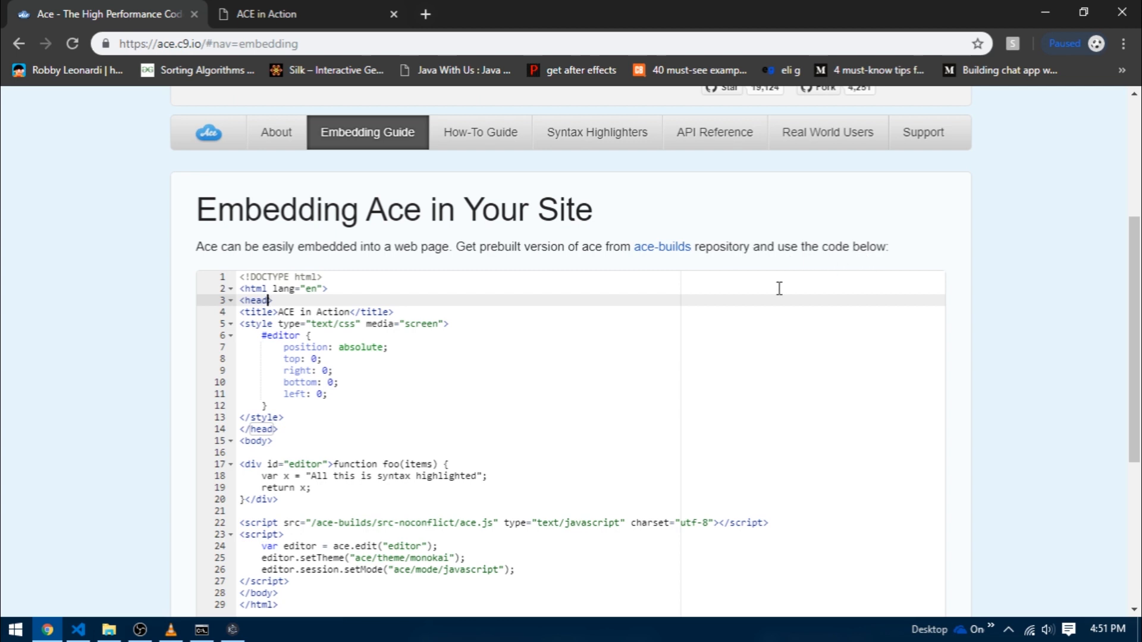
- Go to the ace-builds repository on GitHub and enter its src-noconflict folder
click(662, 246)
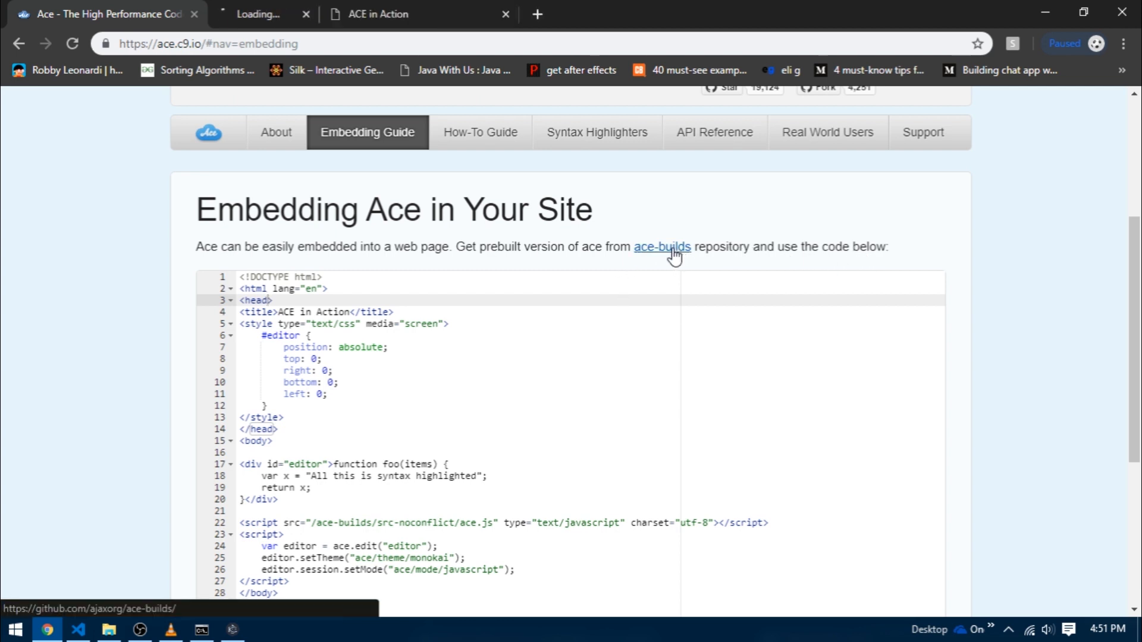
click(662, 246)
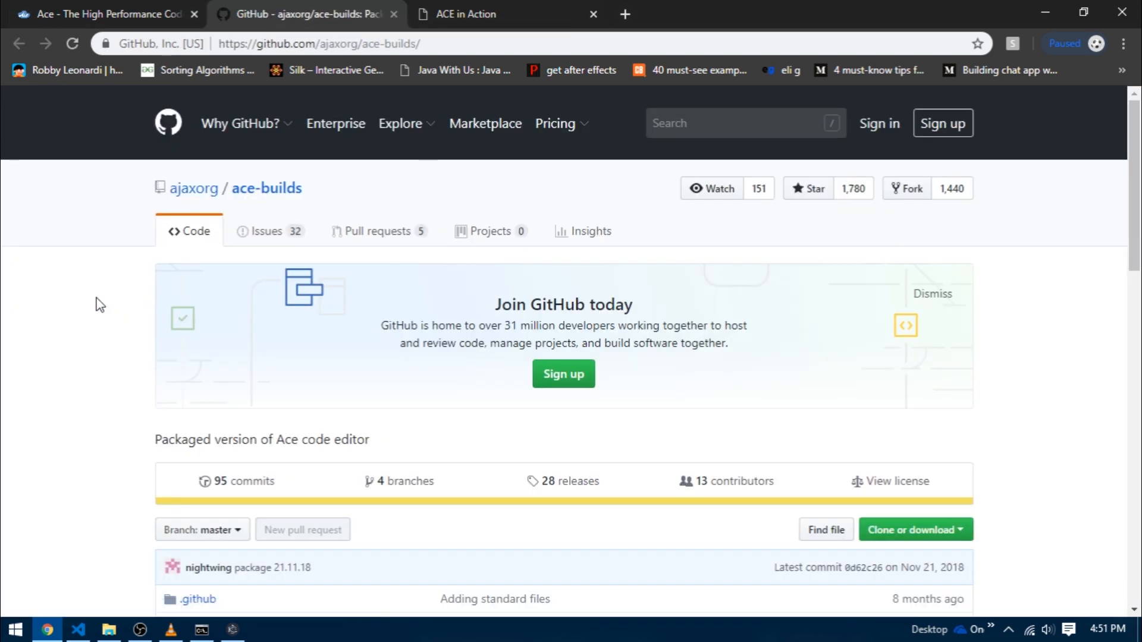
scroll(down, 3)
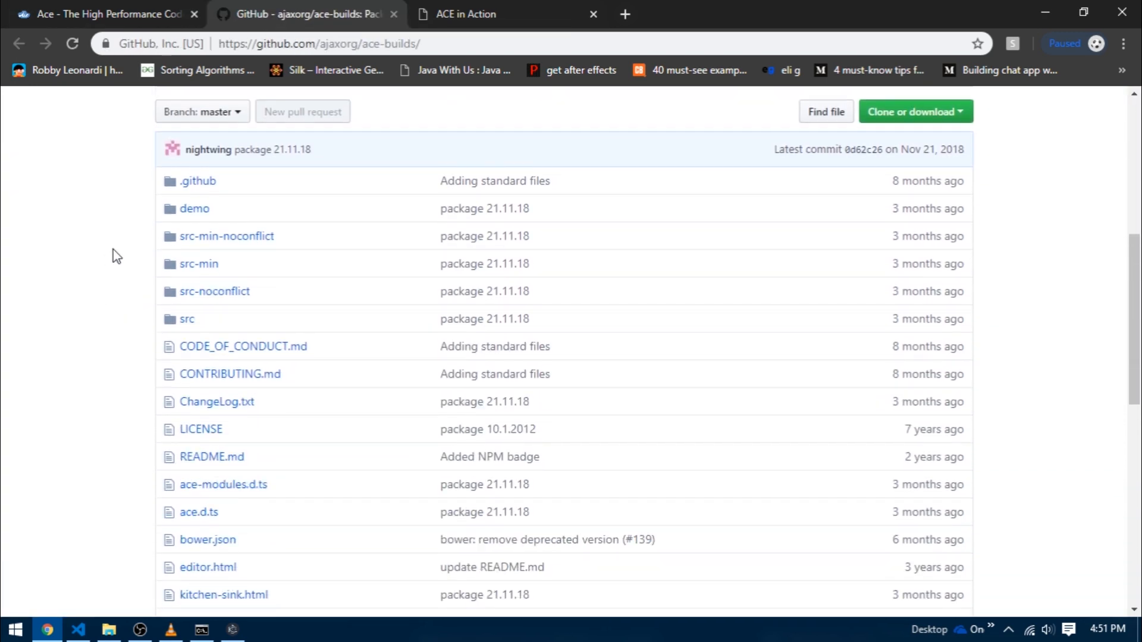
mouse_move(278, 285)
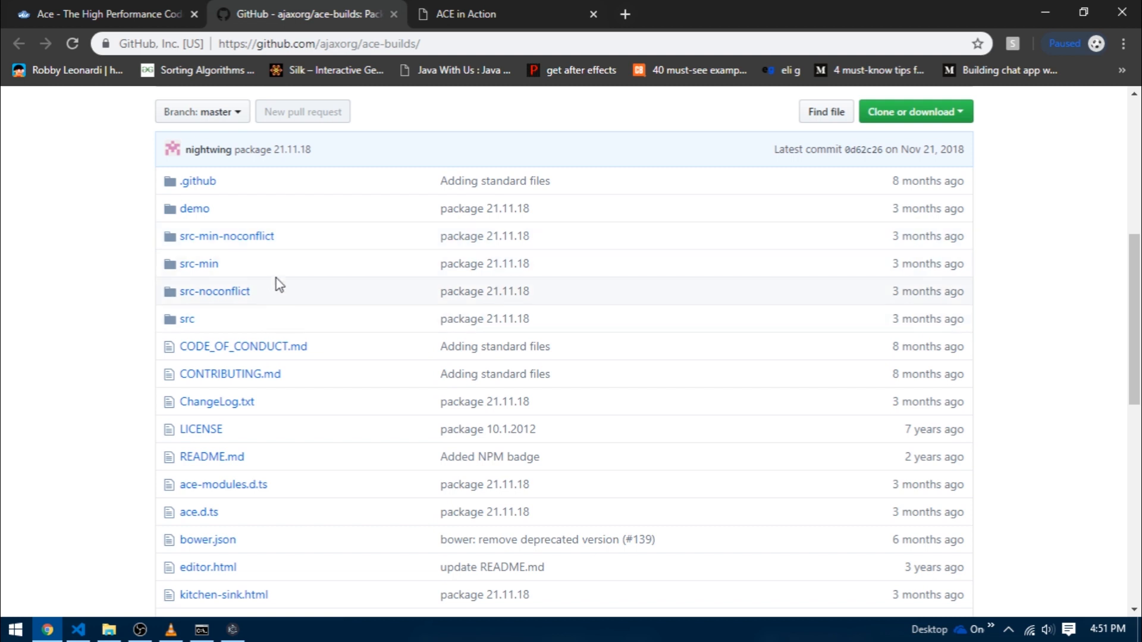
mouse_move(354, 317)
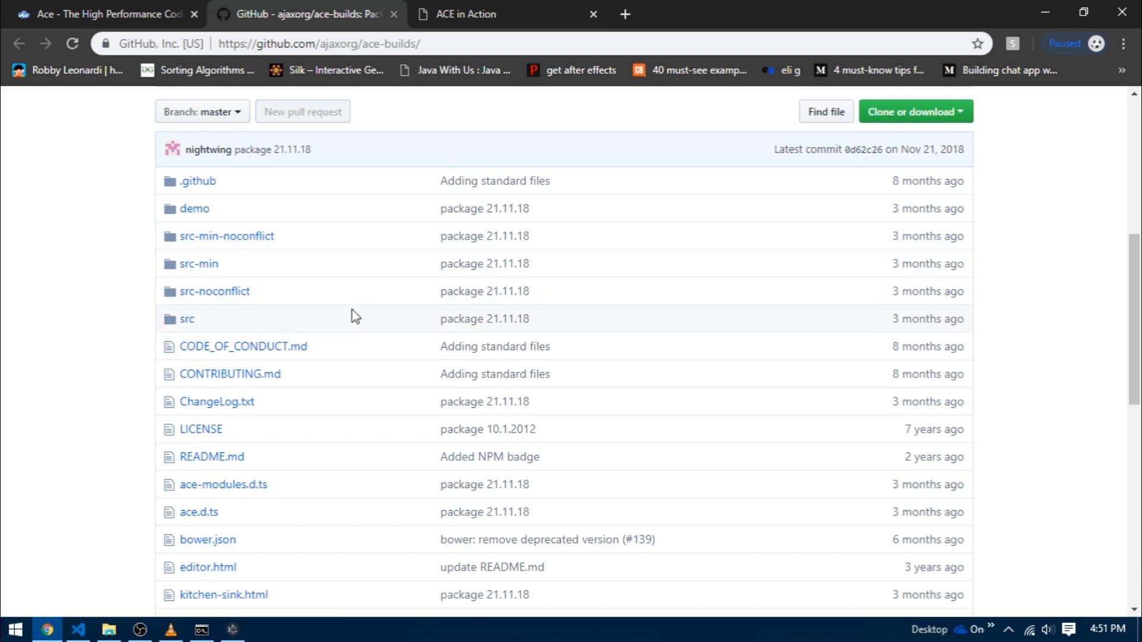
mouse_move(324, 247)
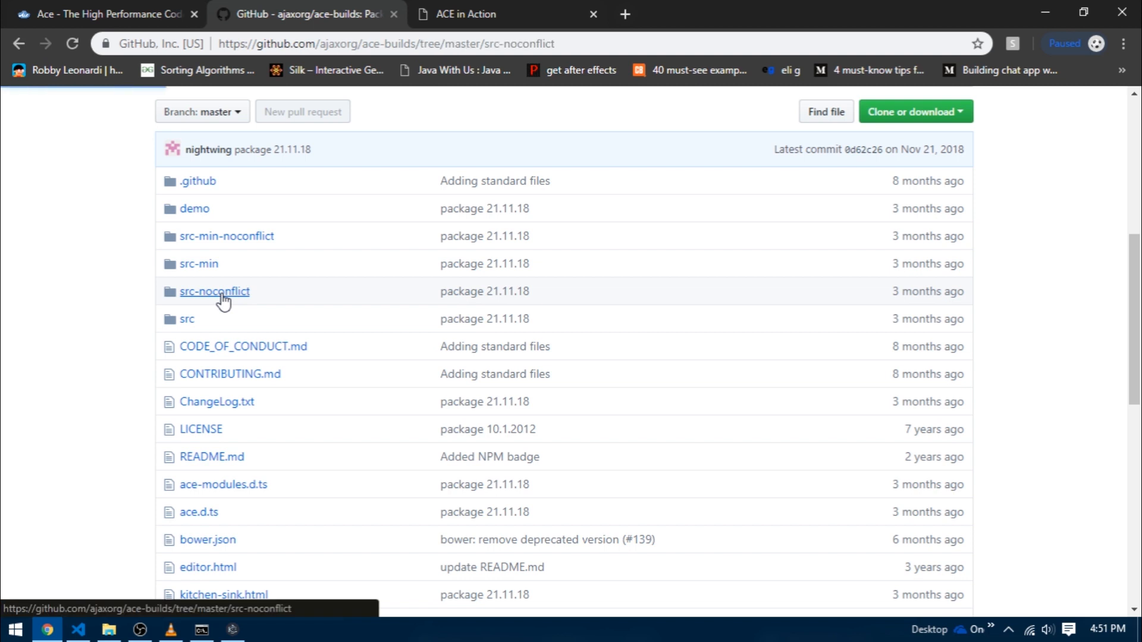
click(214, 291)
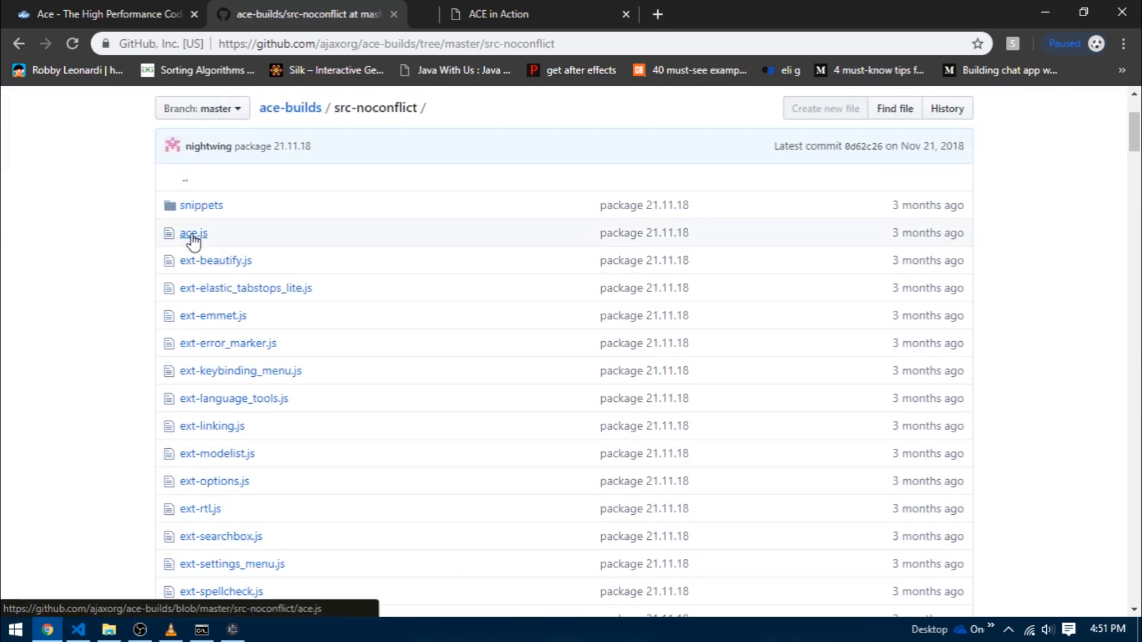
- View ace.js from src-noconflict as raw source, ready to select and copy
click(192, 233)
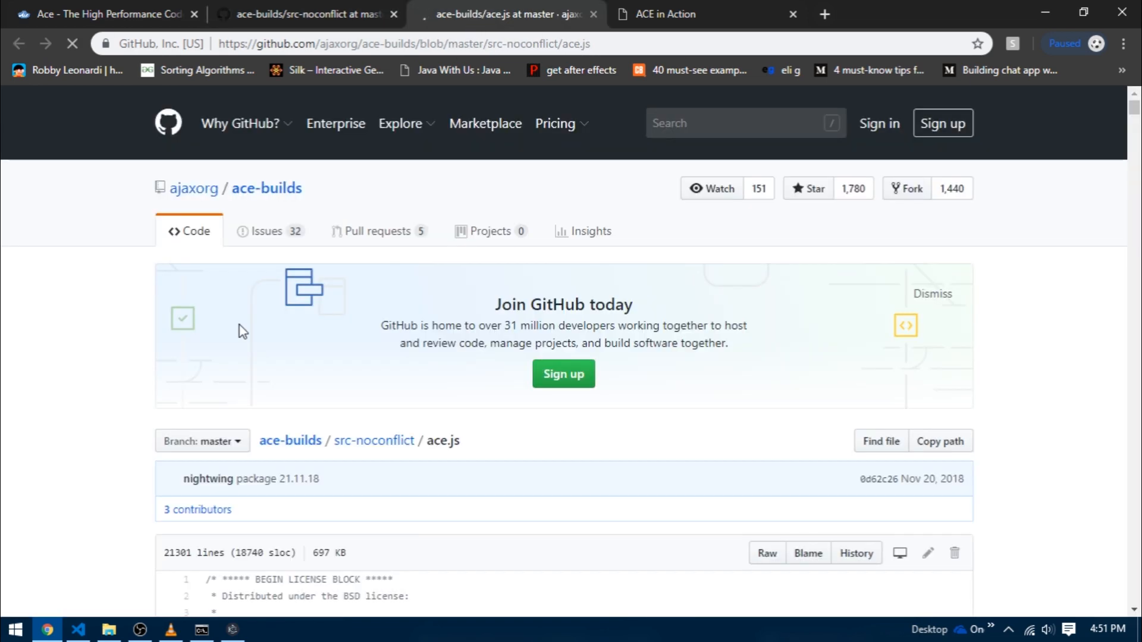
scroll(down, 3)
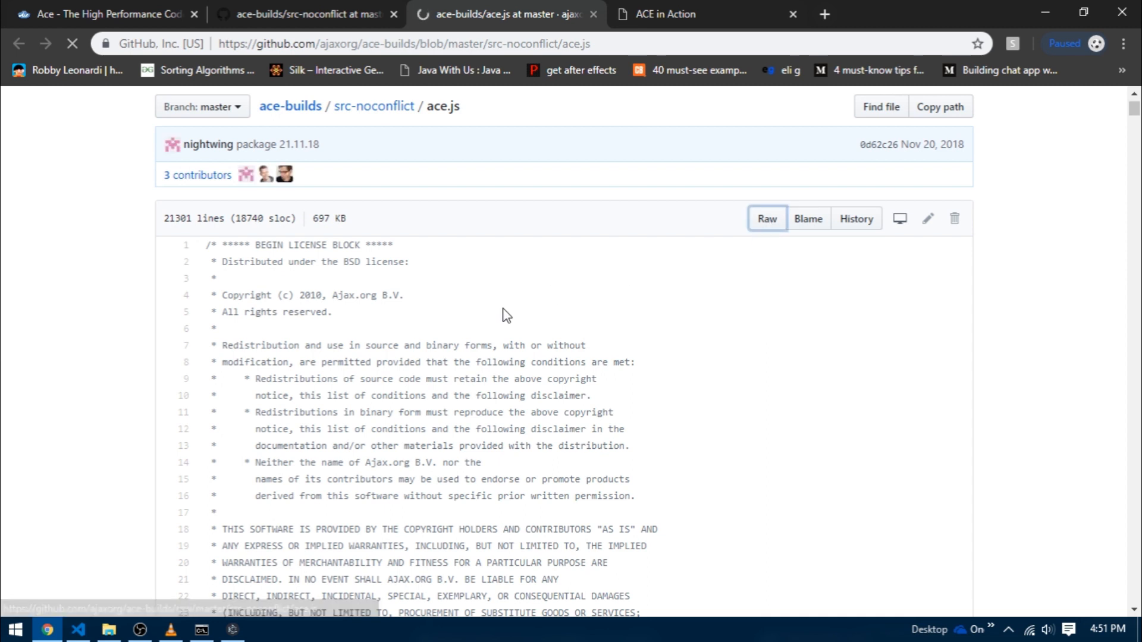
click(767, 219)
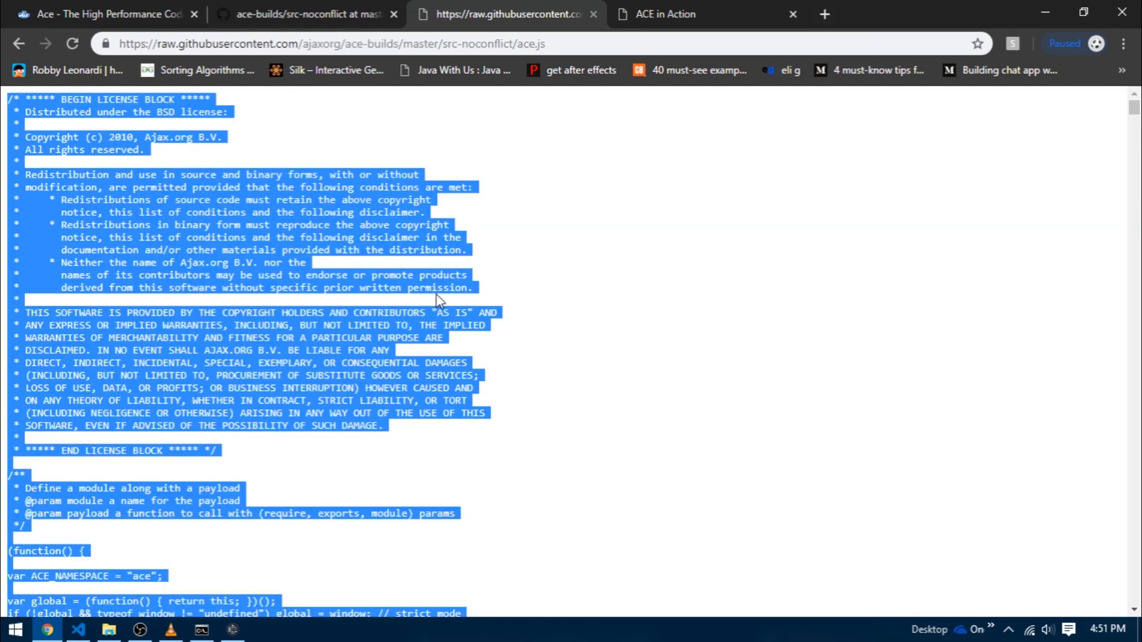
- Paste the full Ace library into the local js/ace.js and return to demotexteditor.html
click(76, 629)
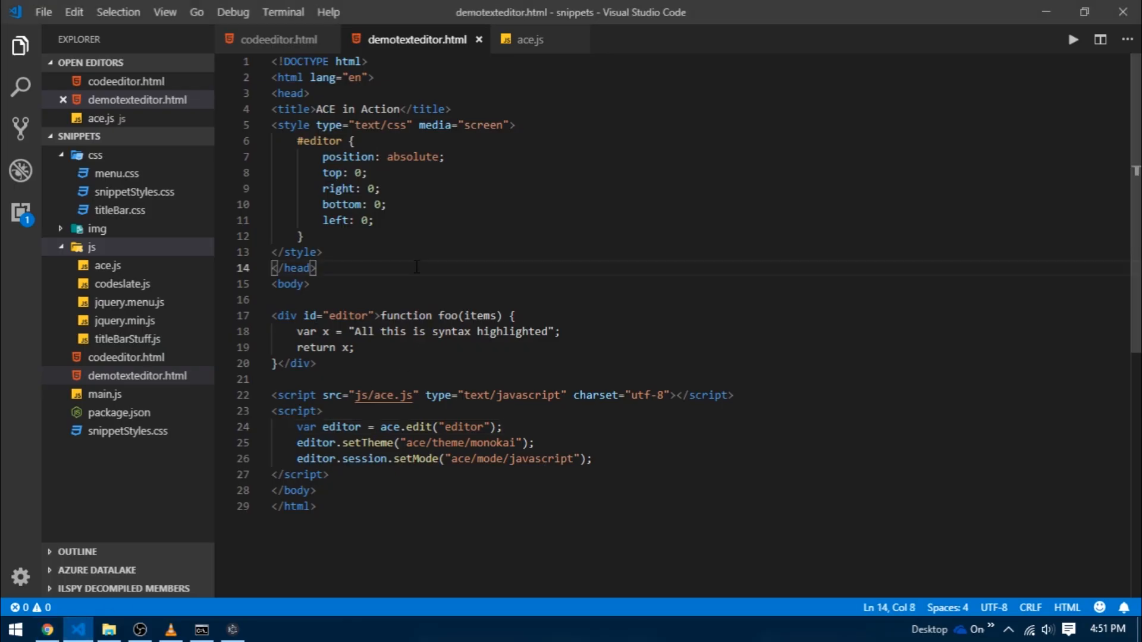
click(530, 39)
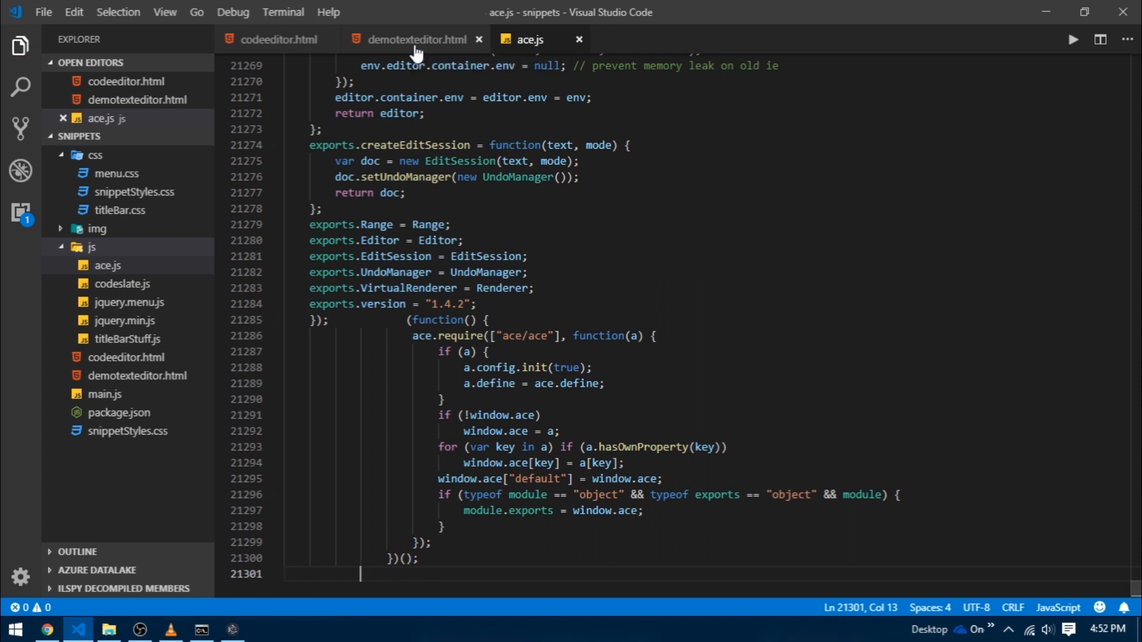
click(415, 40)
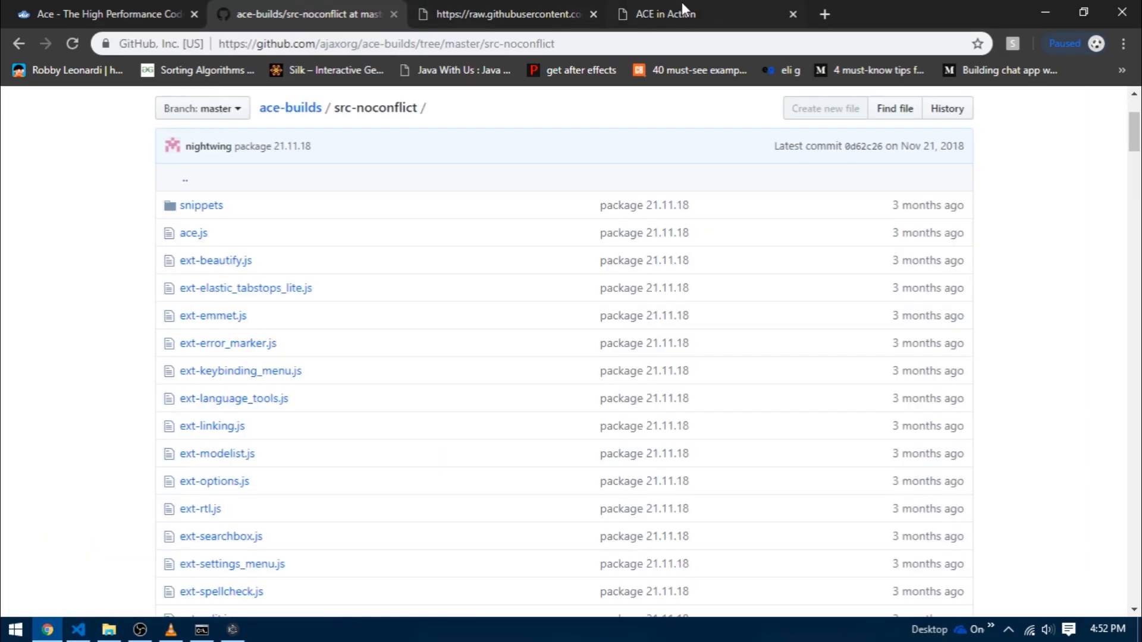
- Test editing in the ACE in Action demo page, then return to the src-noconflict listing
click(666, 14)
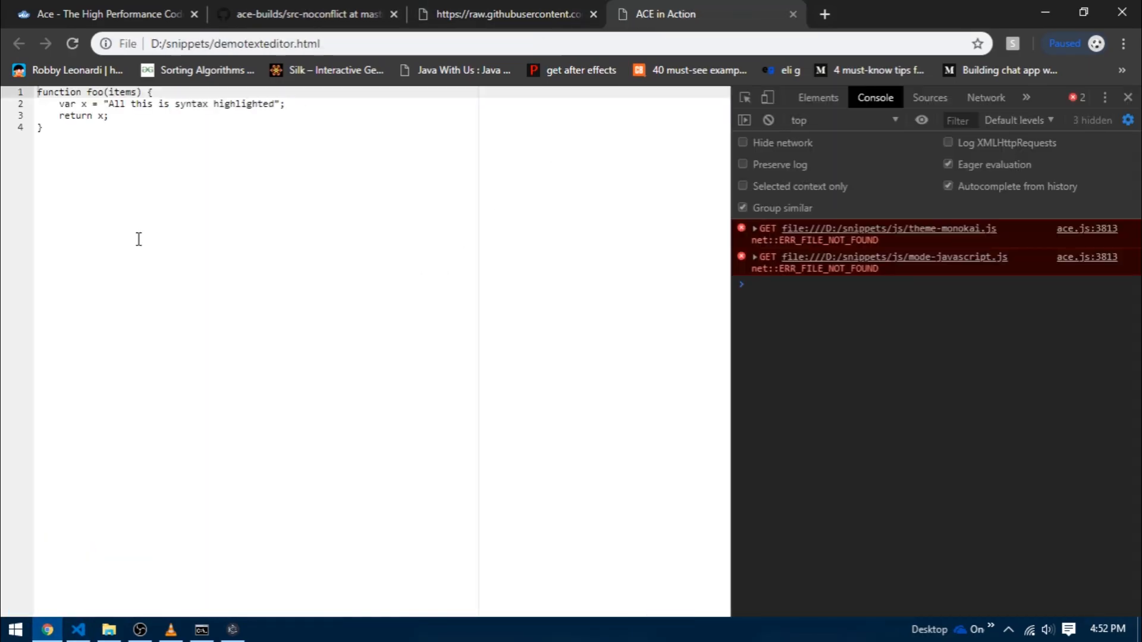
click(44, 128)
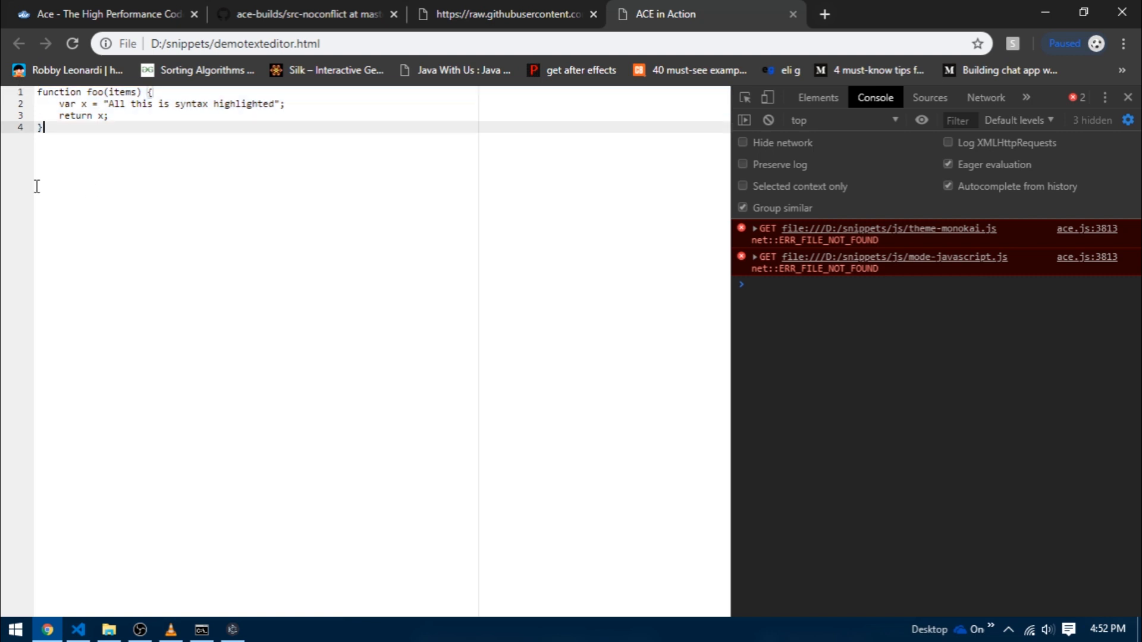
mouse_move(9, 93)
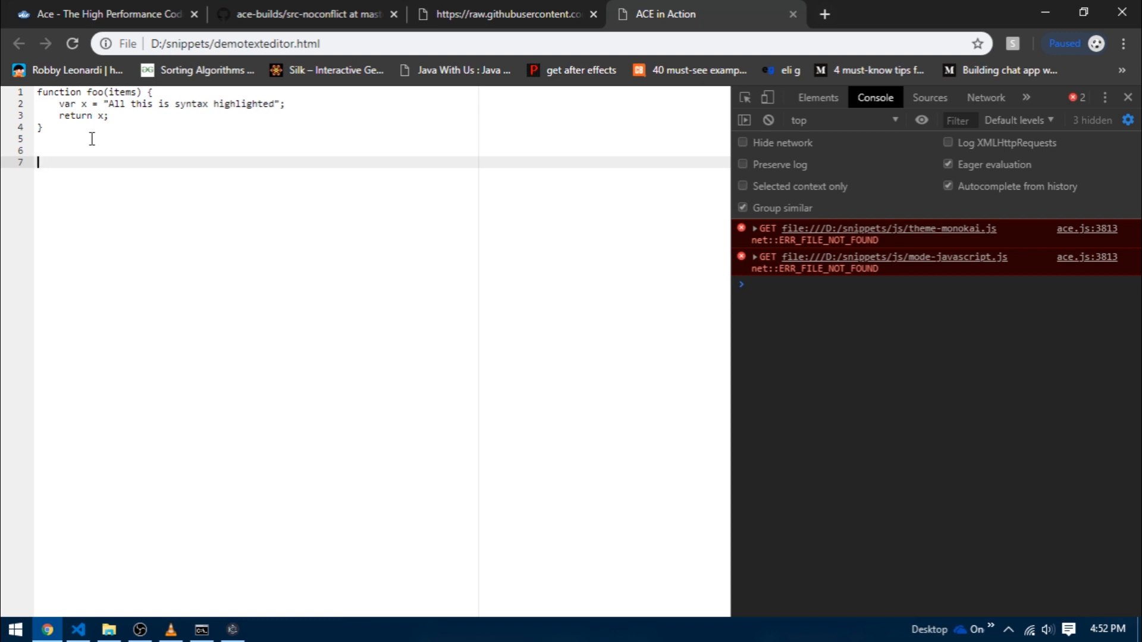
mouse_move(749, 316)
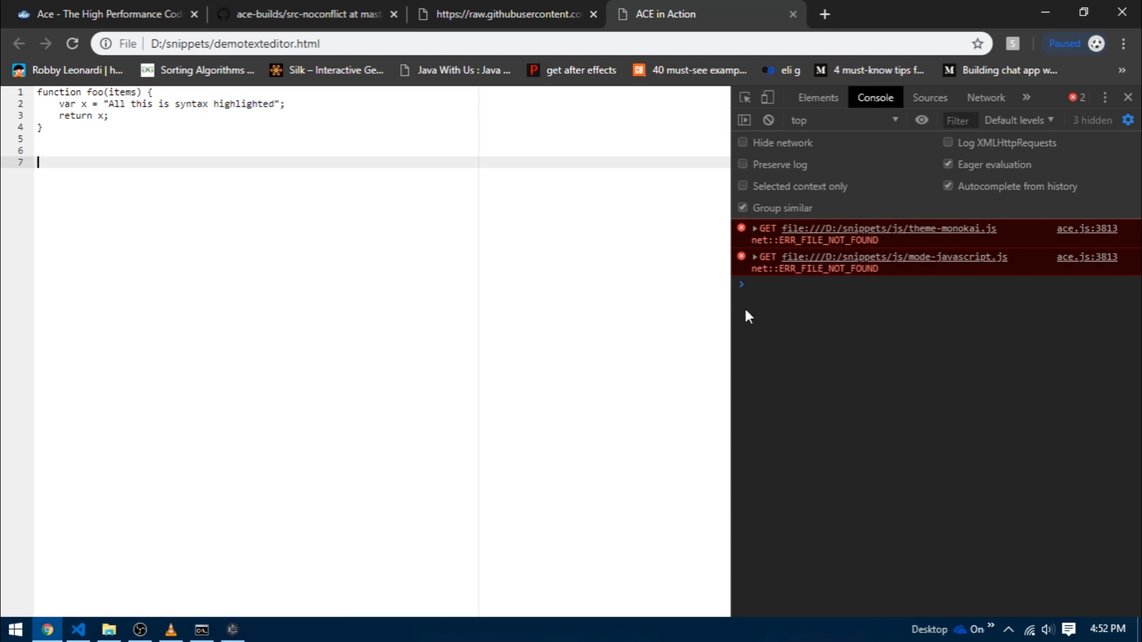
mouse_move(645, 367)
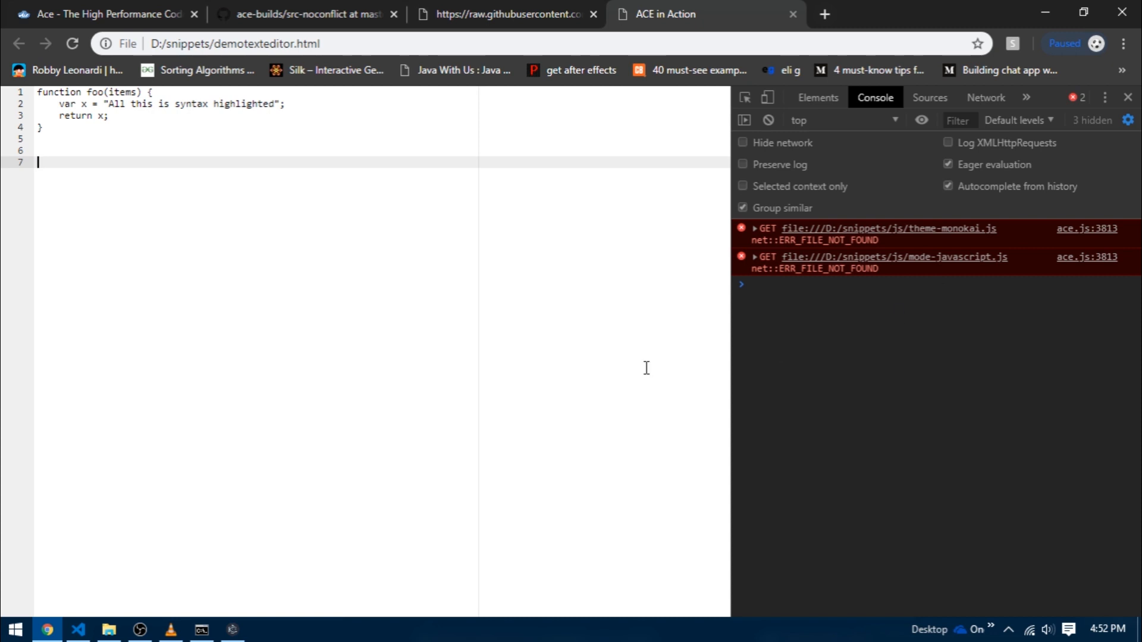
click(305, 14)
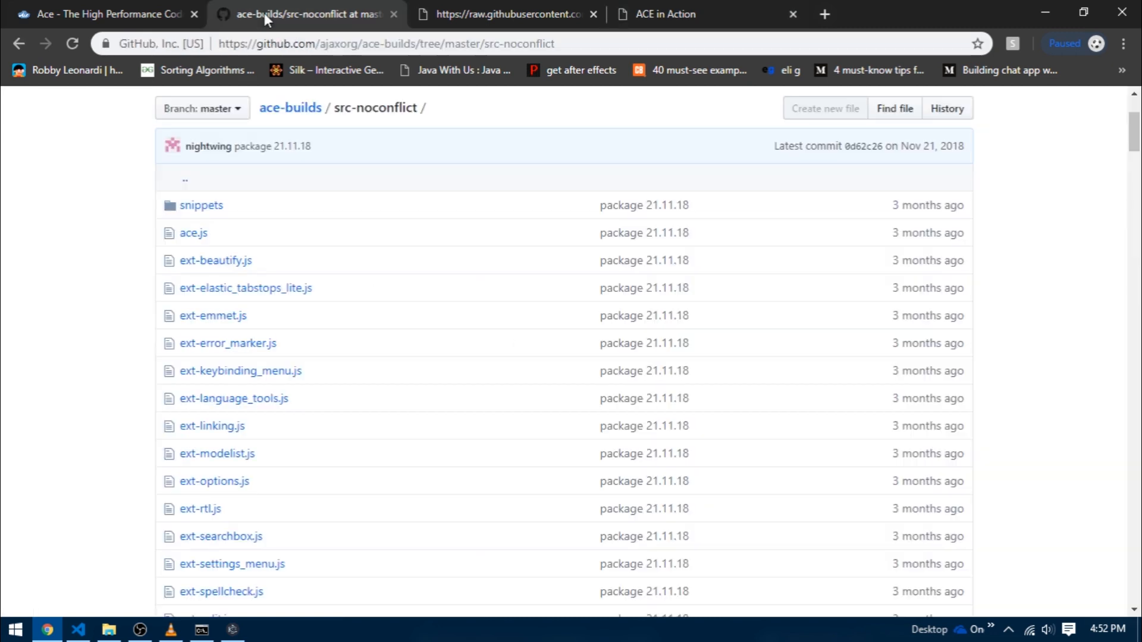
- Search the src-noconflict listing for mode-javascript and open mode-javascript.js in a new tab
scroll(down, 3)
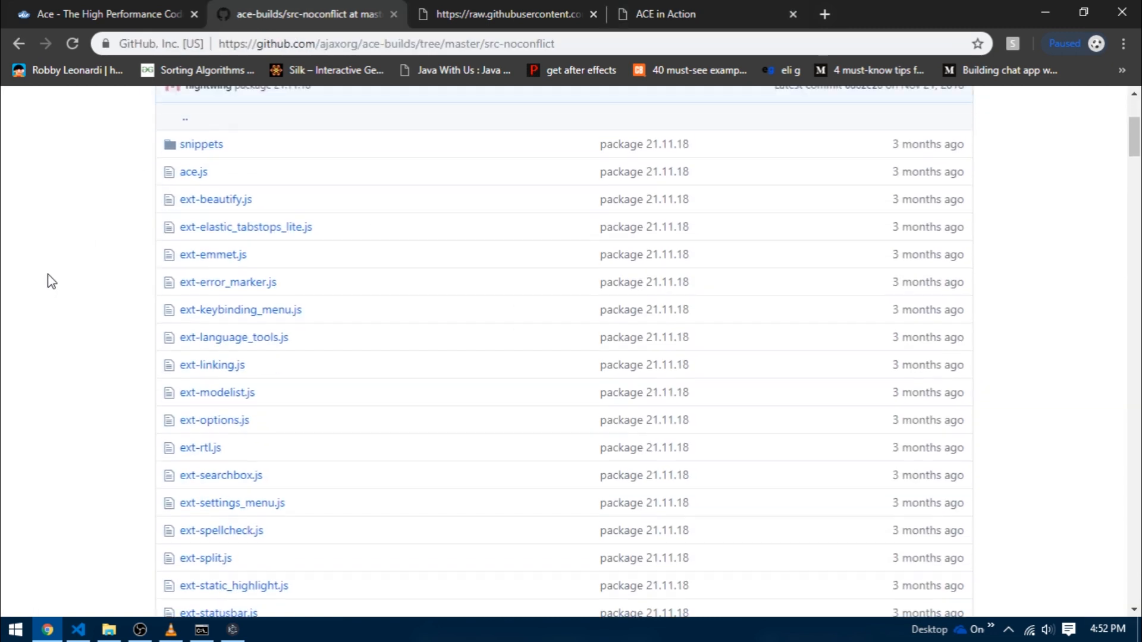
scroll(up, 3)
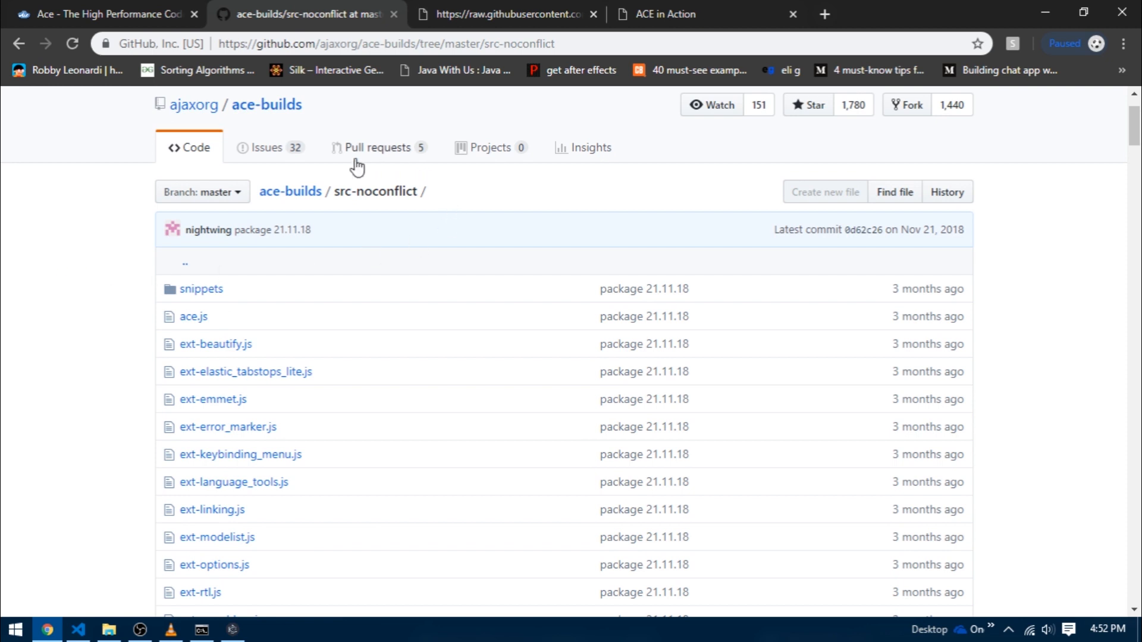
mouse_move(37, 251)
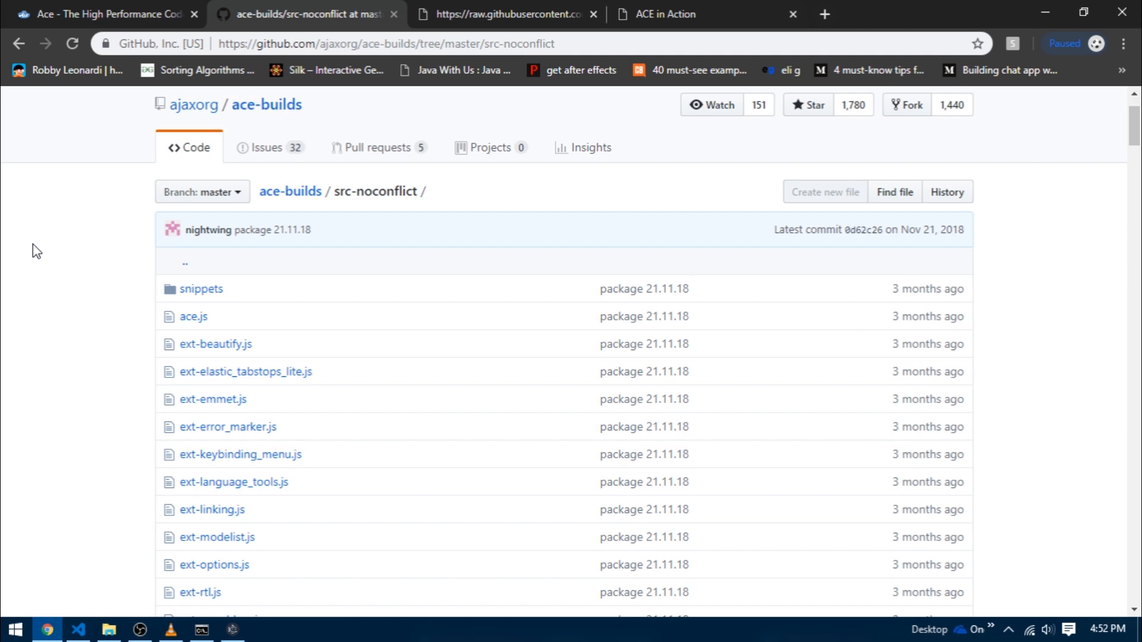
scroll(up, 3)
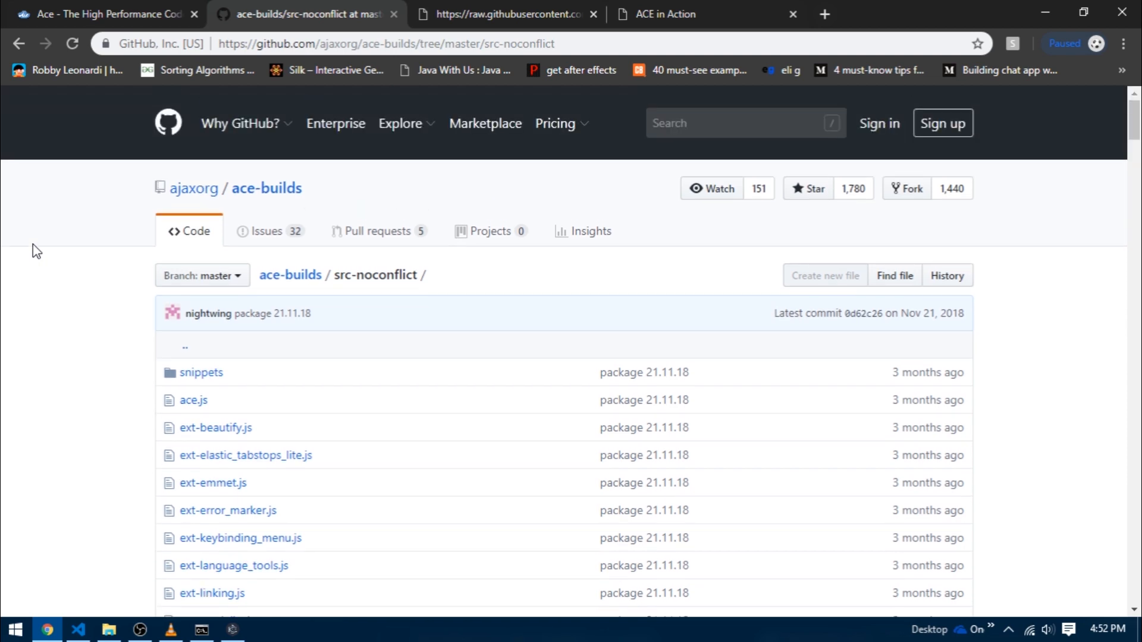
scroll(down, 3)
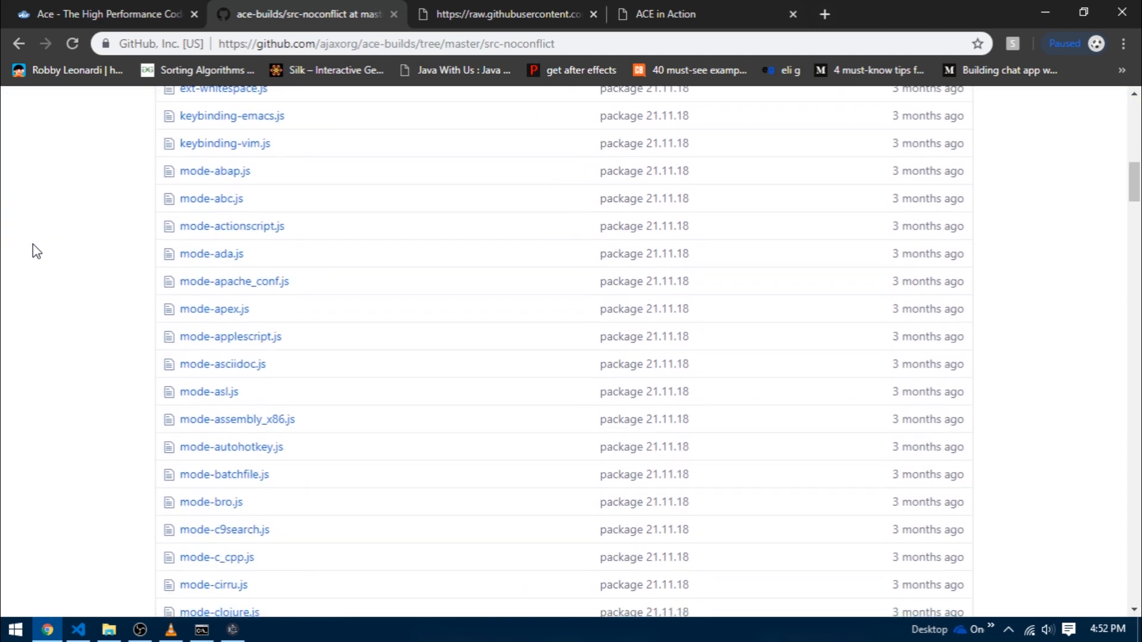
key(ctrl+f)
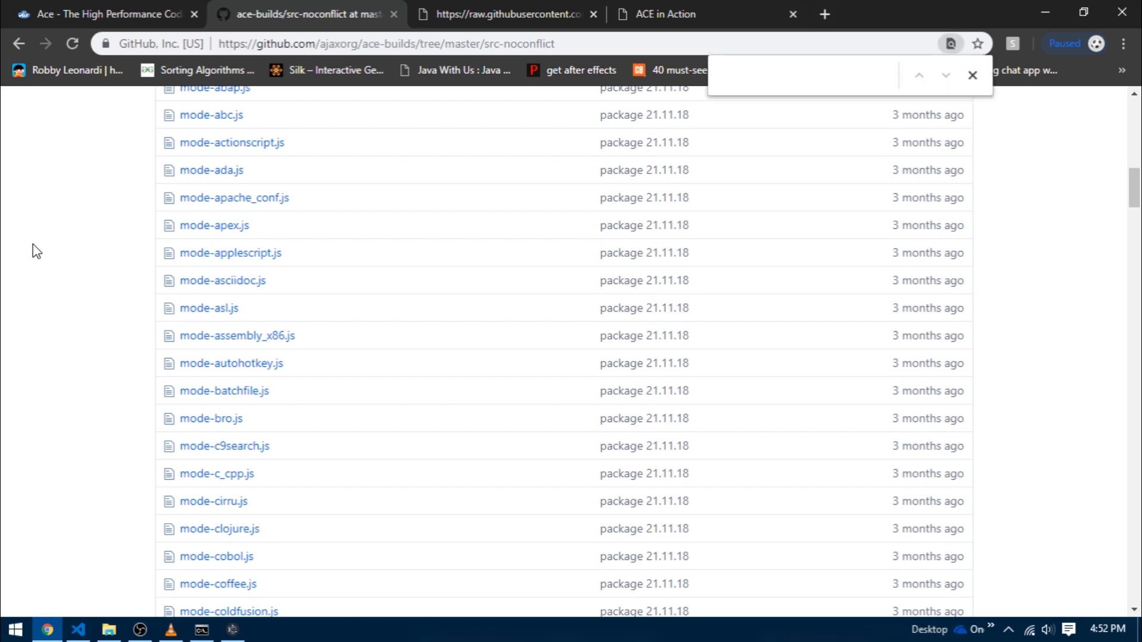
text(mode-)
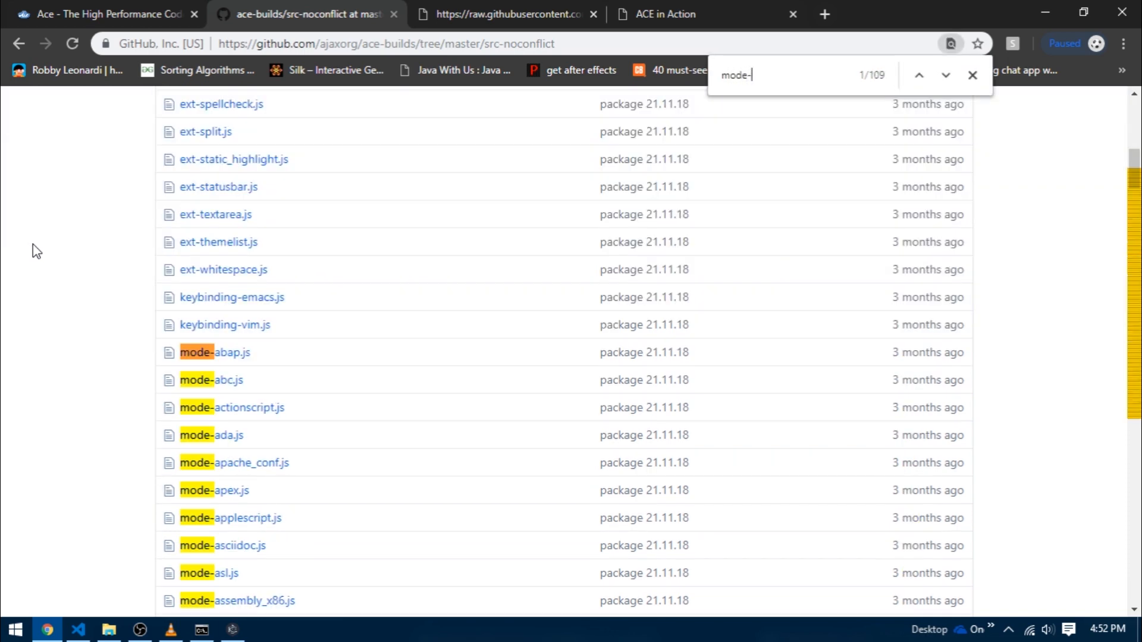
text(javascript)
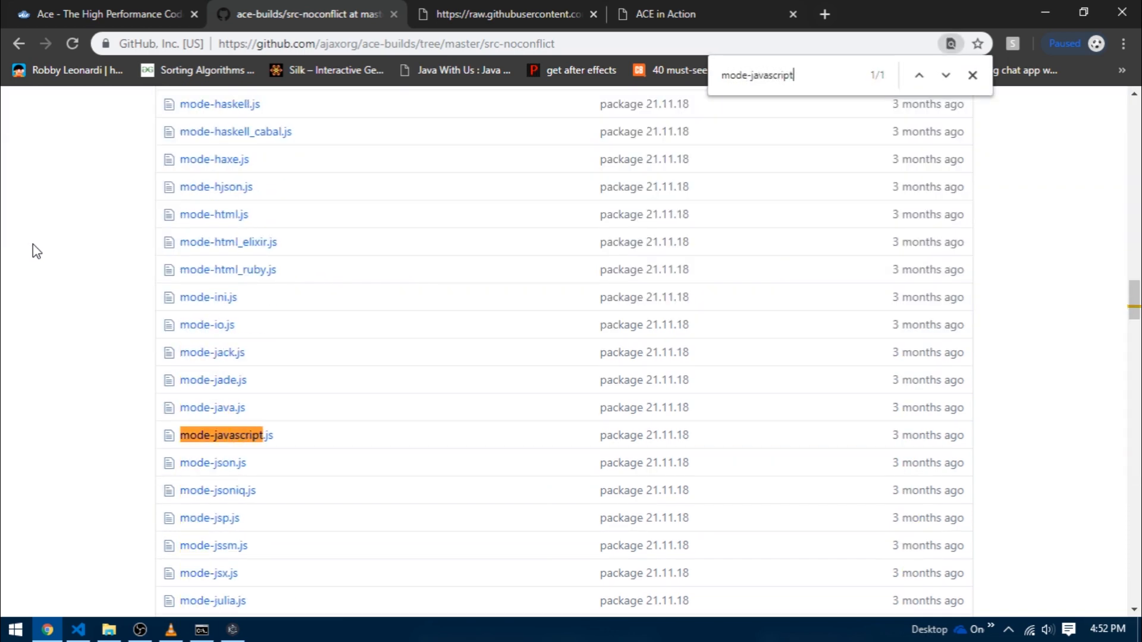
scroll(down, 3)
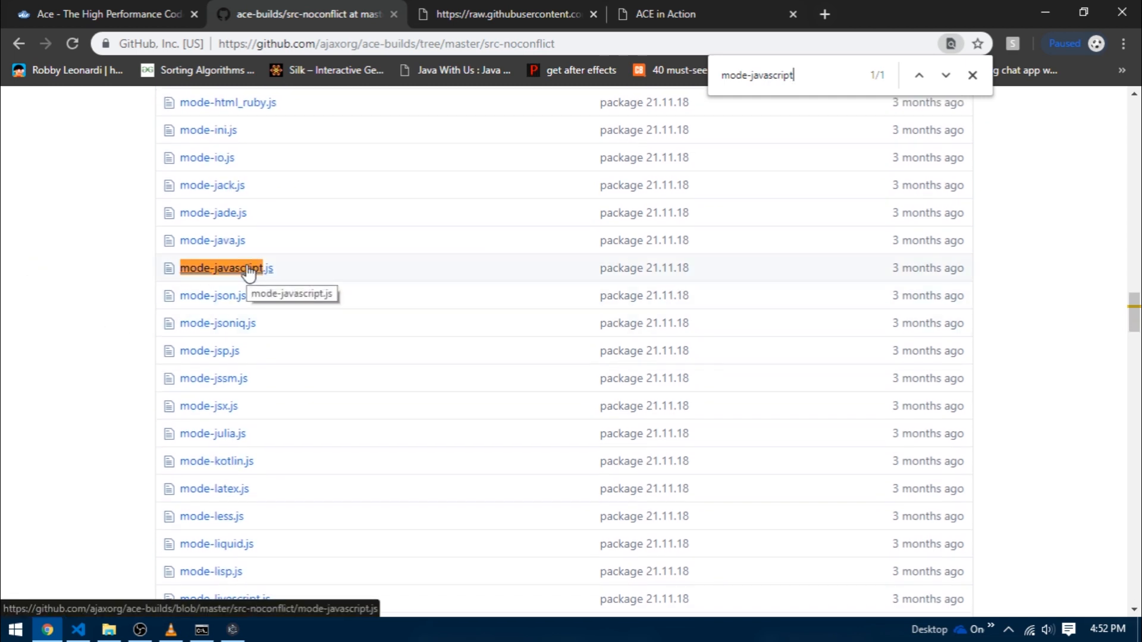
middle_click(226, 268)
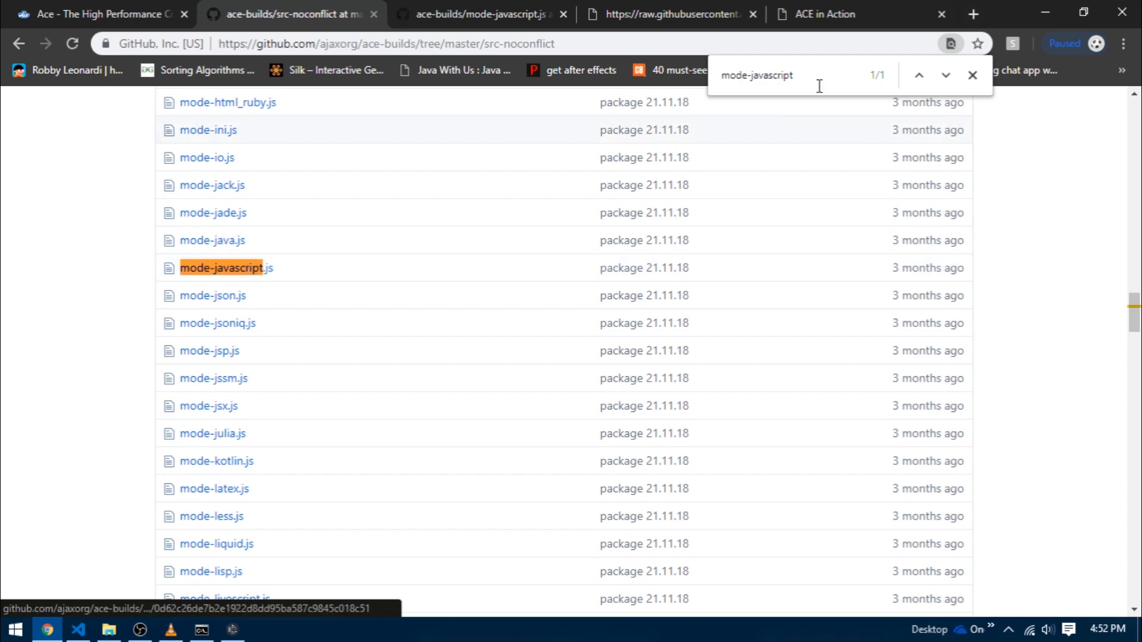
- Search for theme-twilight in the listing, then switch back to the code editor
text(theme)
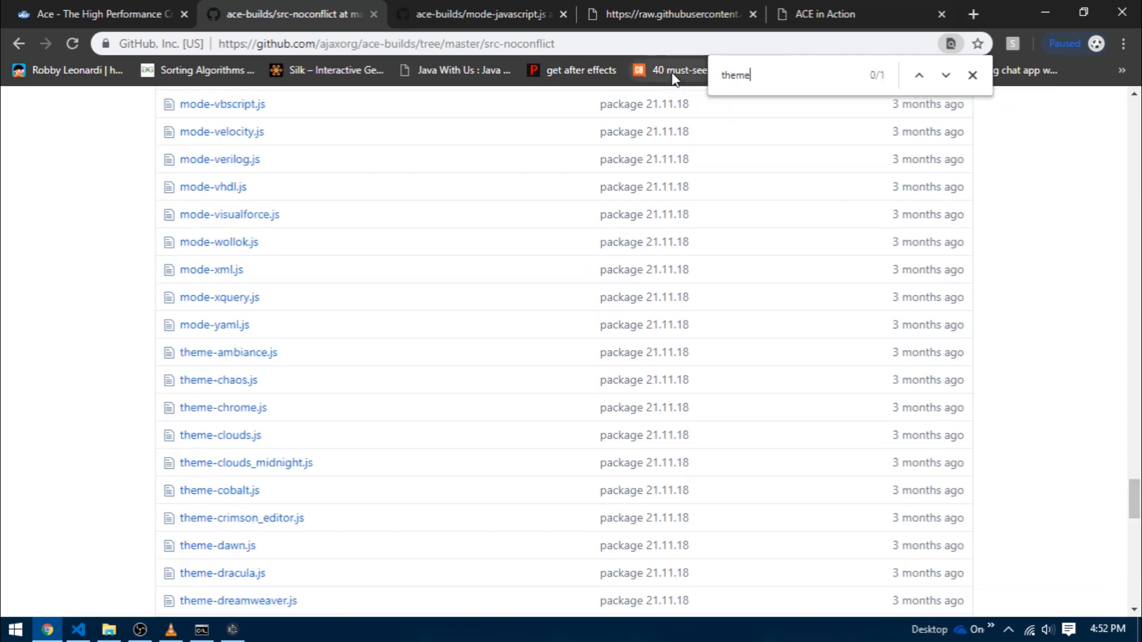
text(-)
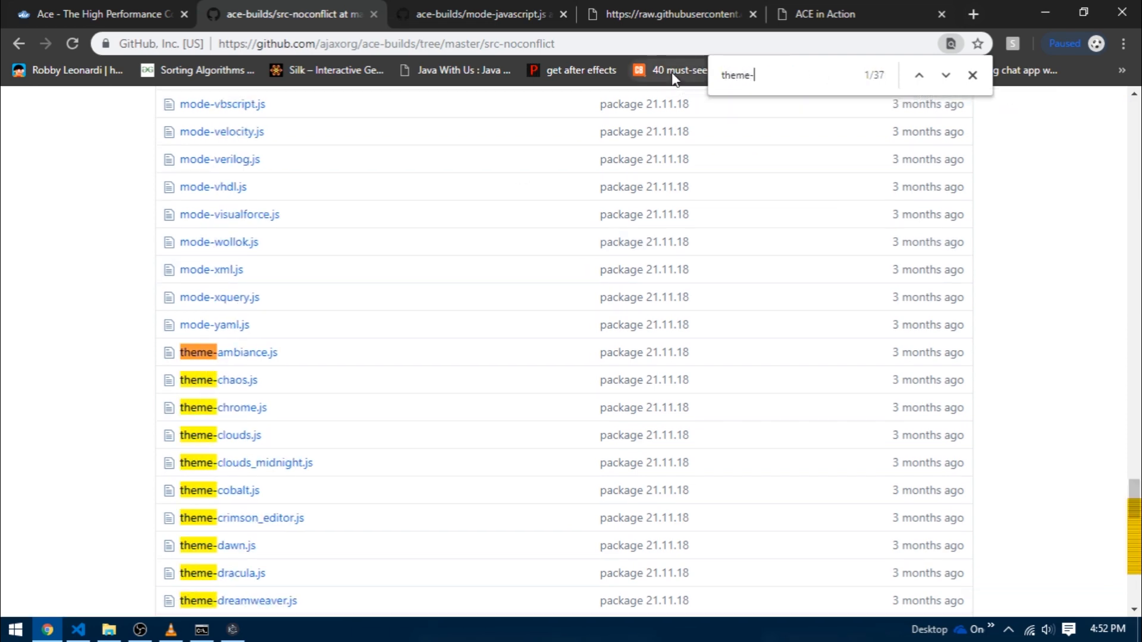
text(twi)
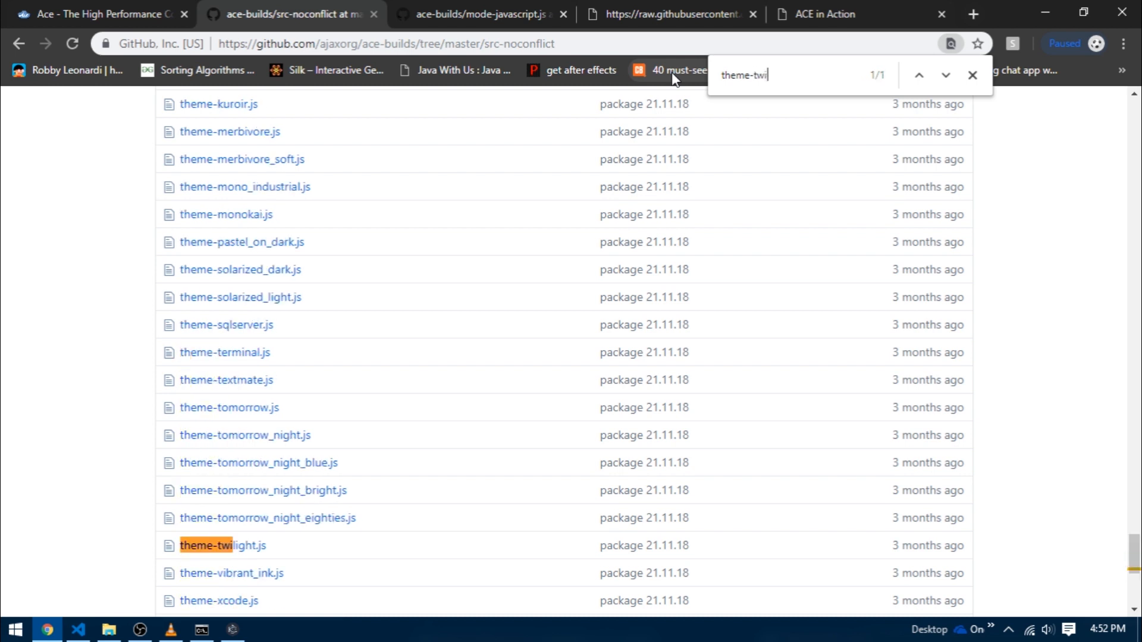
text(light)
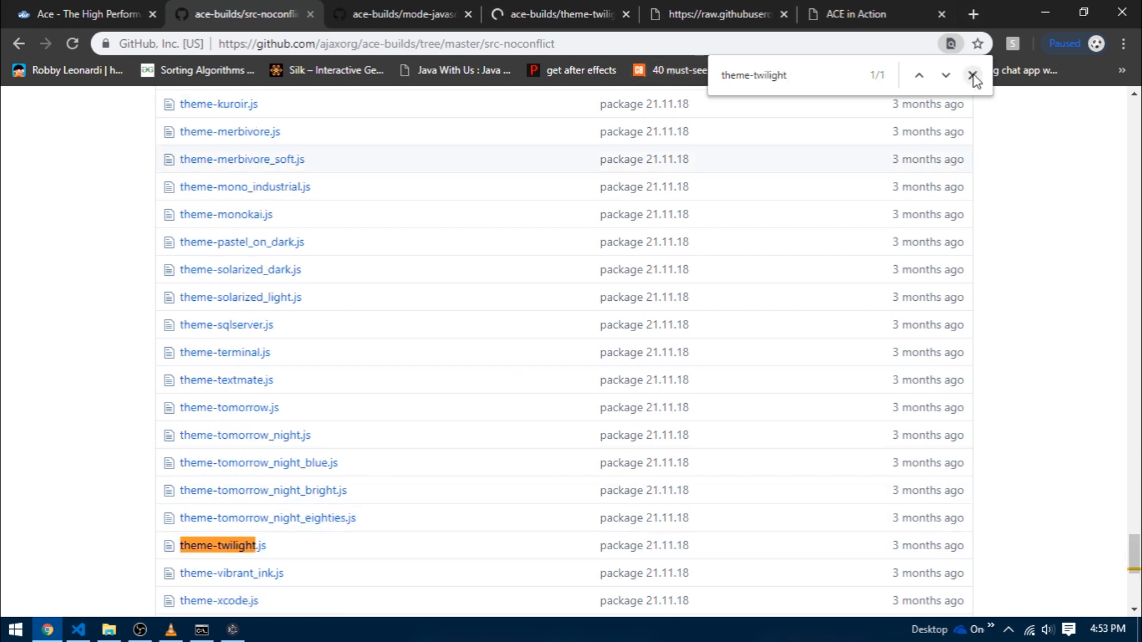
click(400, 14)
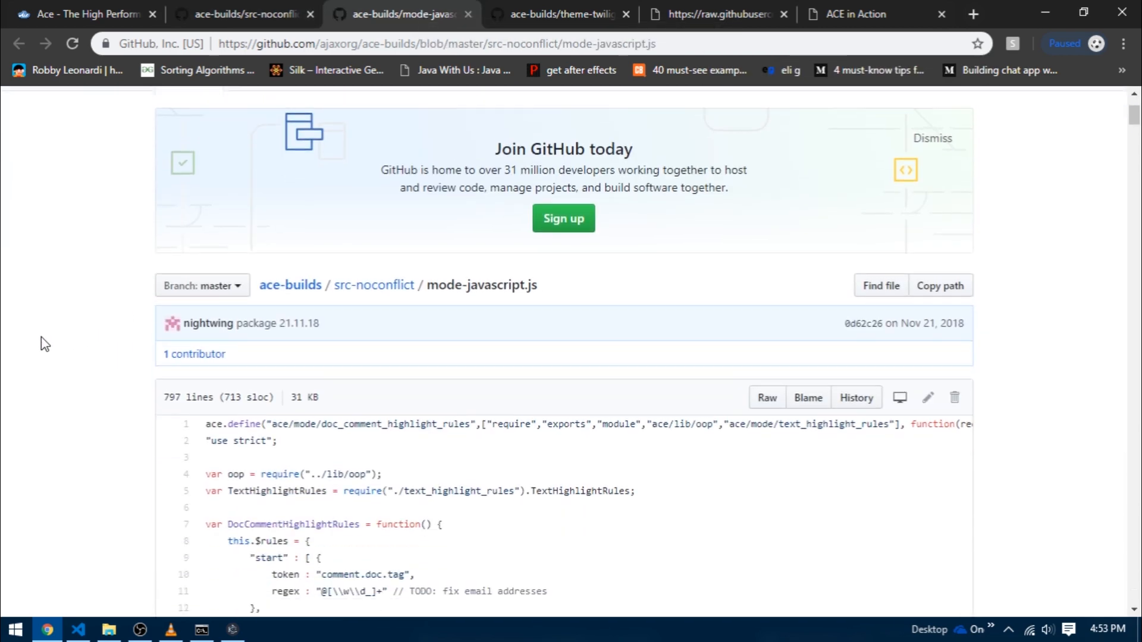
scroll(down, 3)
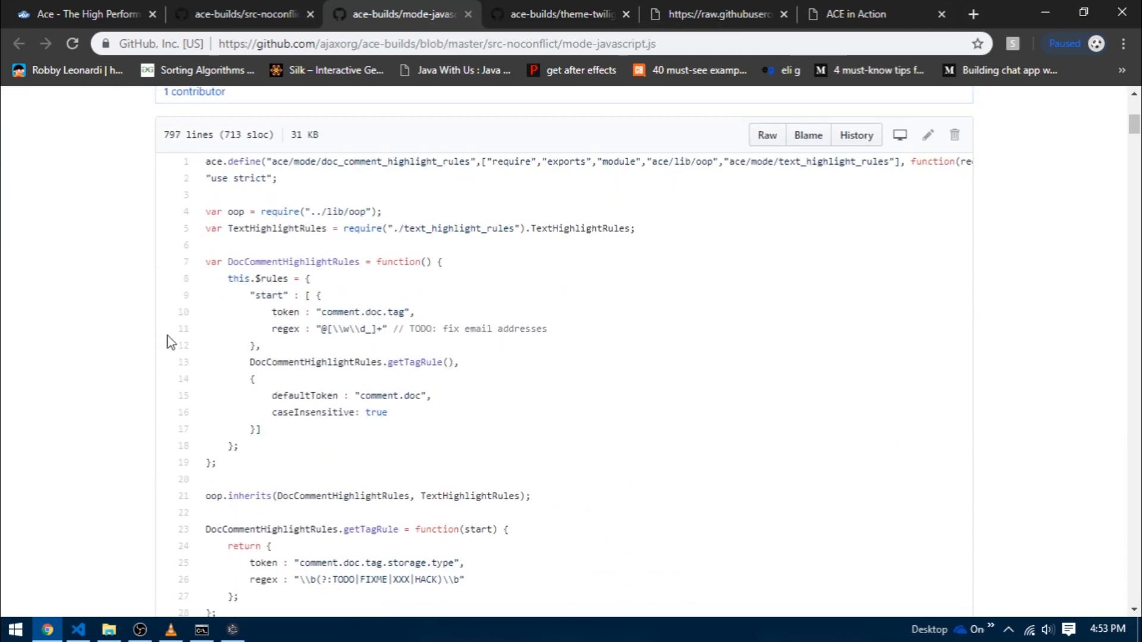
scroll(down, 3)
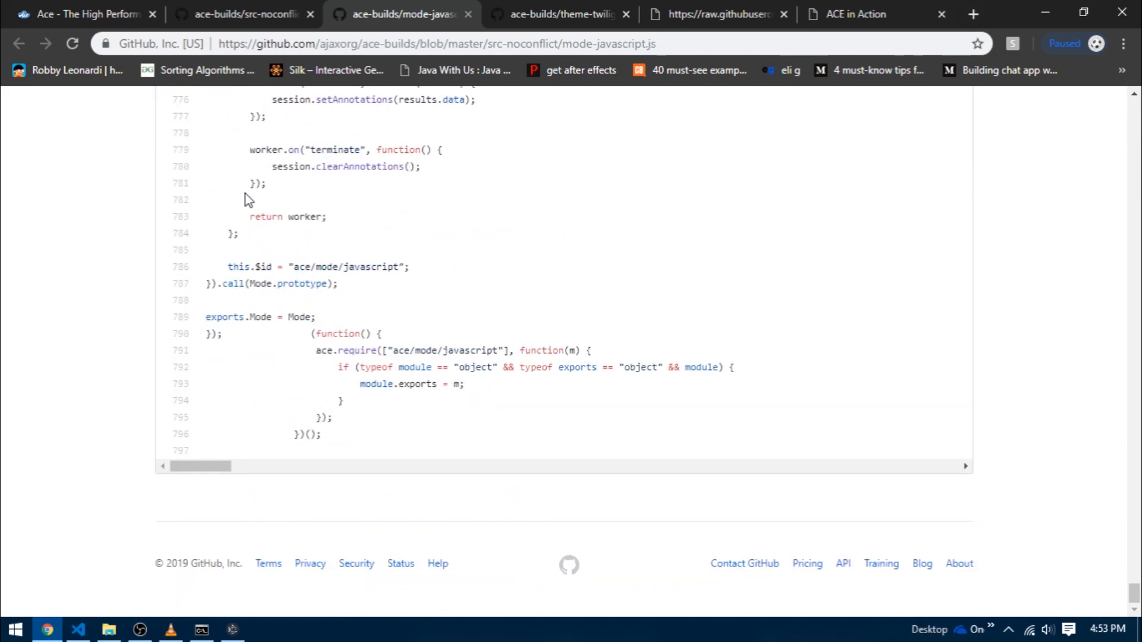
click(79, 629)
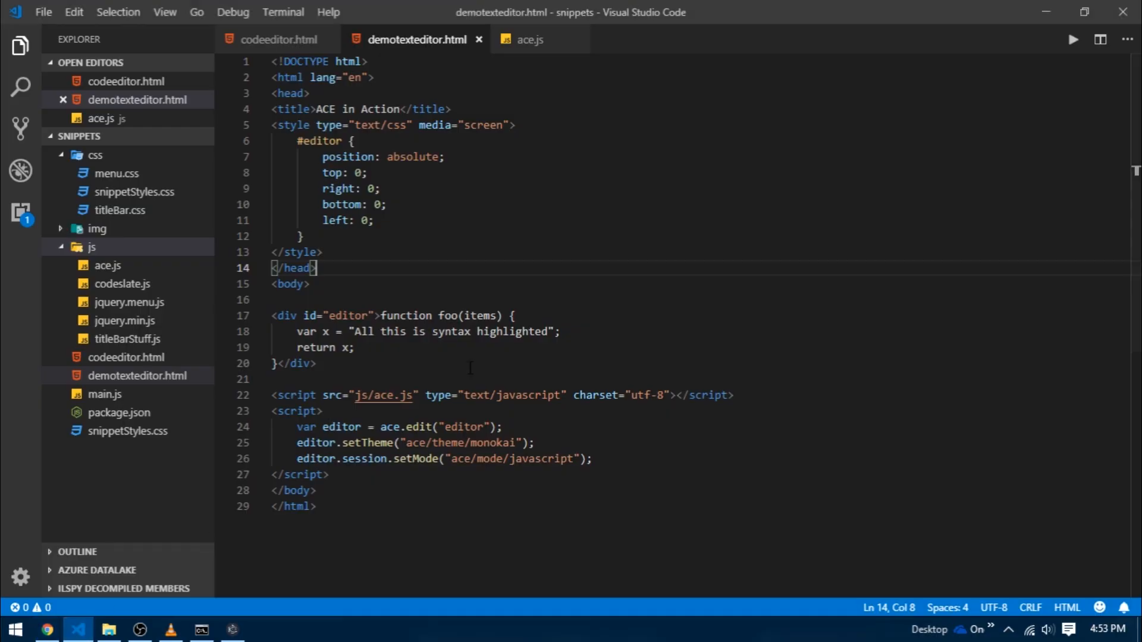
- Create mode-javascript.js in the js folder with the Ace JavaScript mode code, then go to the browser
click(93, 247)
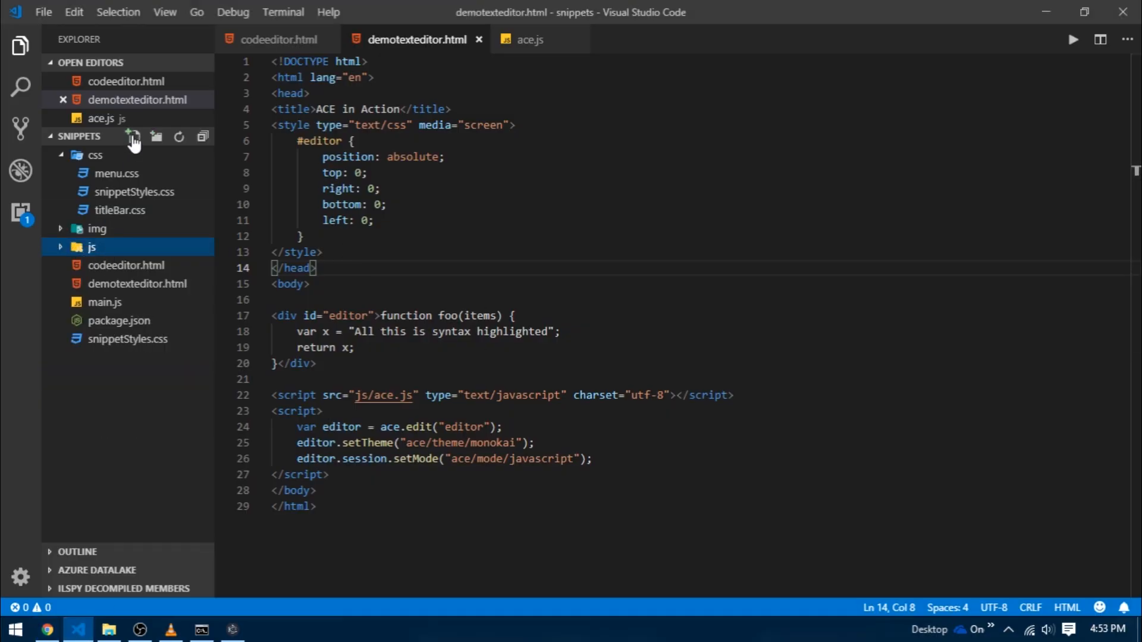
click(133, 137)
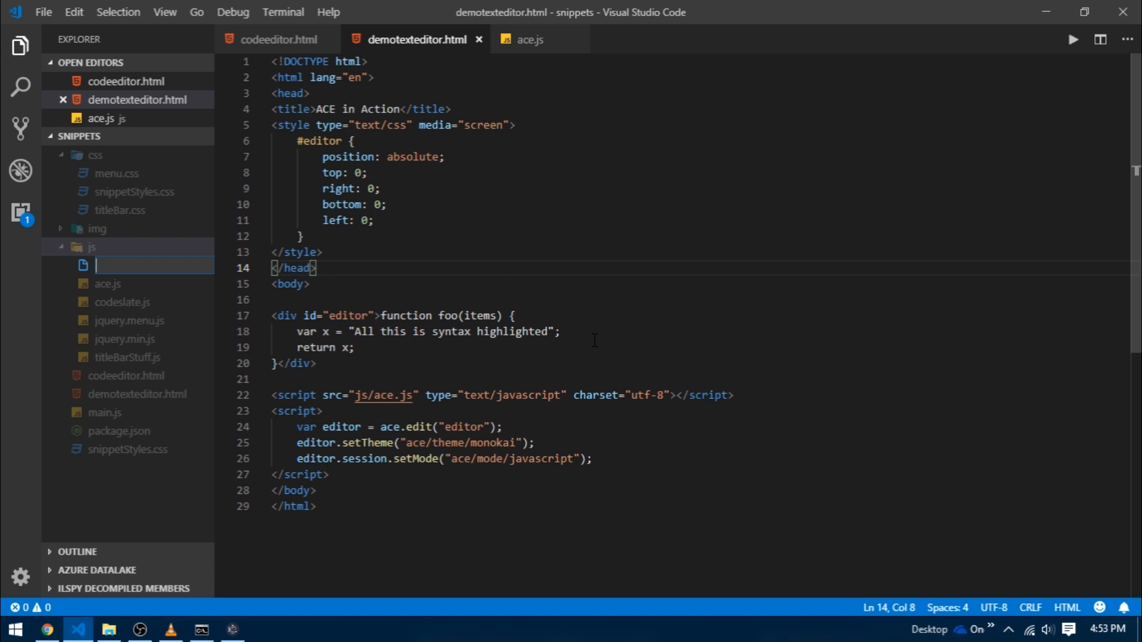
text(mode-javascript.js)
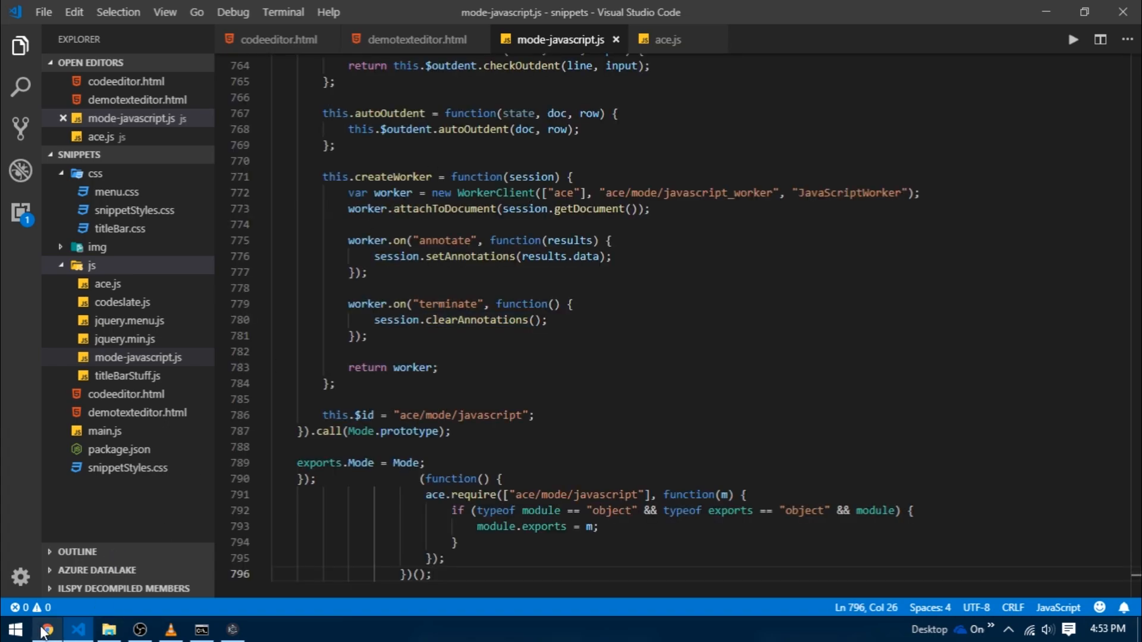
click(46, 629)
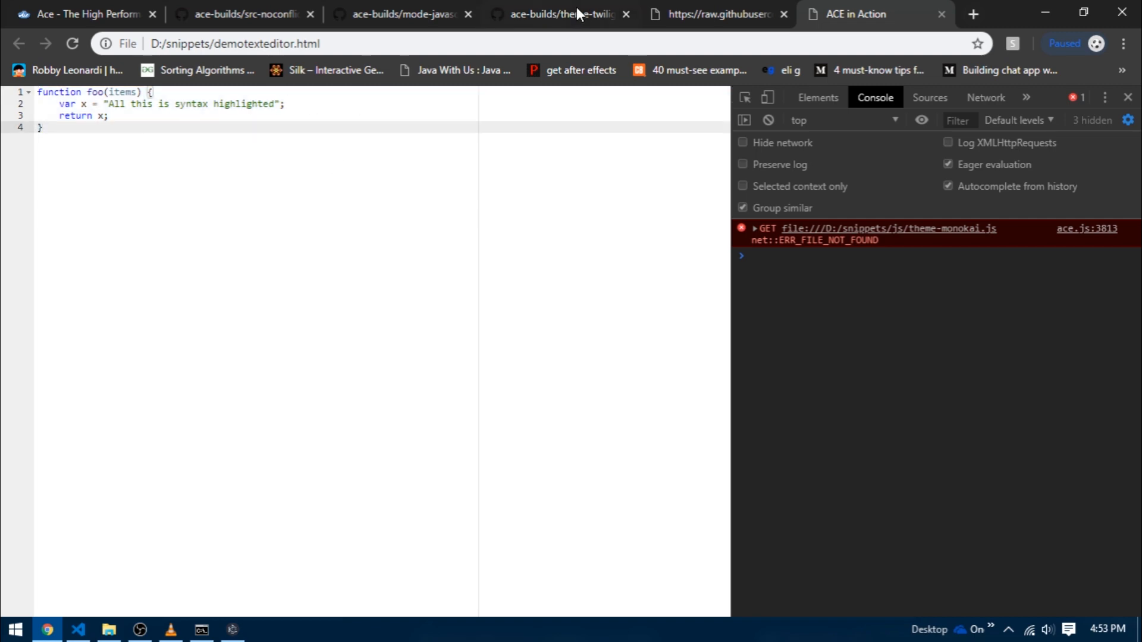
- Select the theme-twilight.js source on GitHub and return to the code editor
click(556, 14)
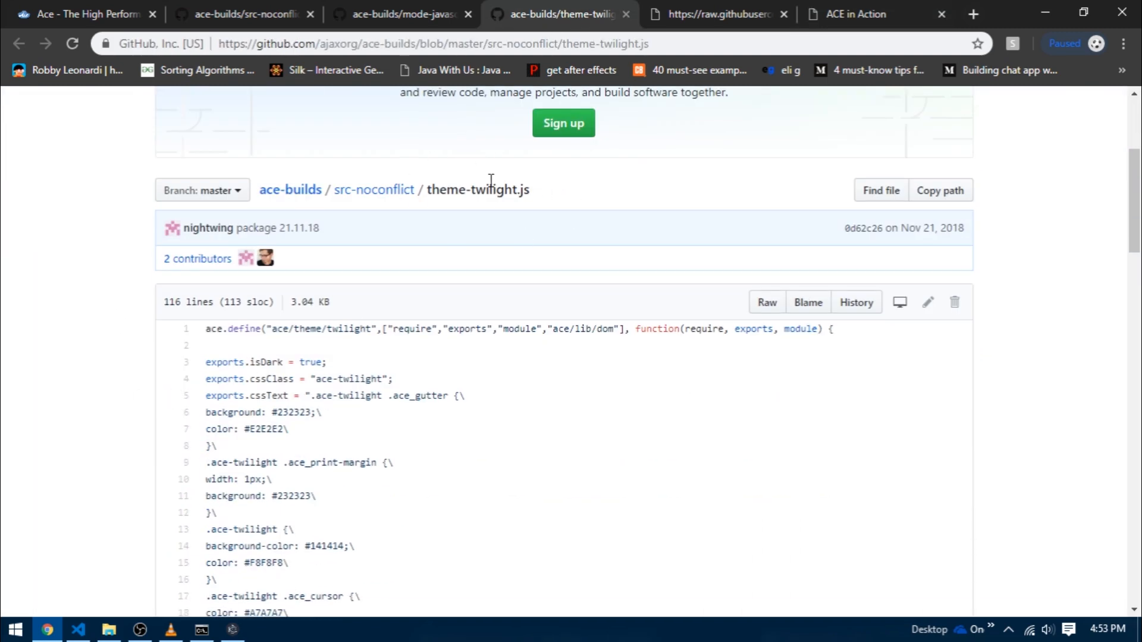
scroll(down, 3)
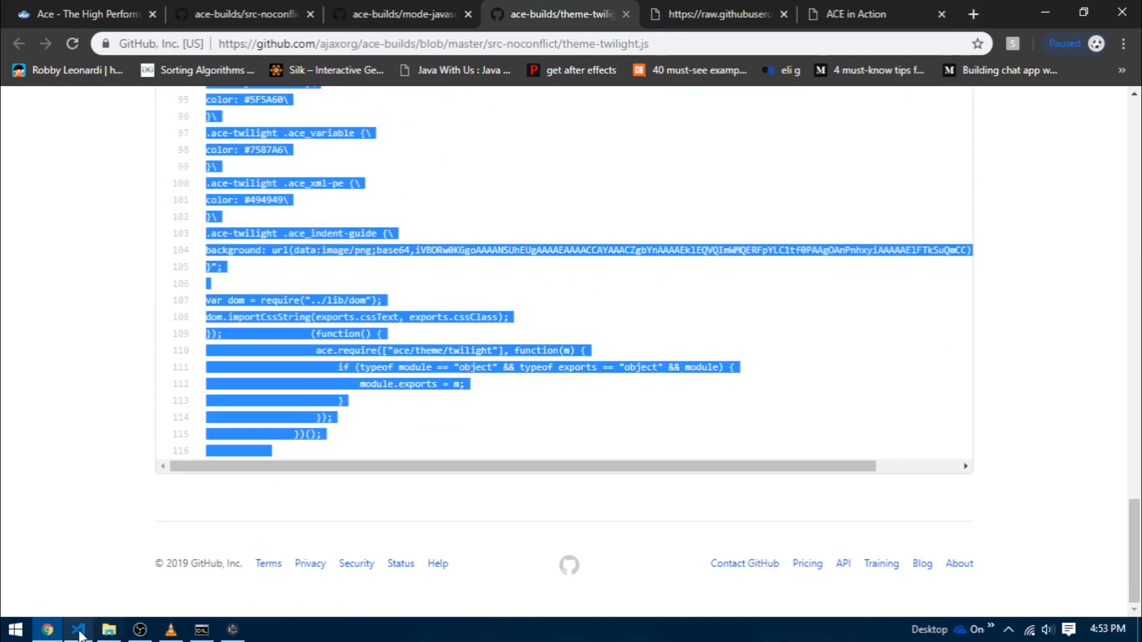
click(77, 629)
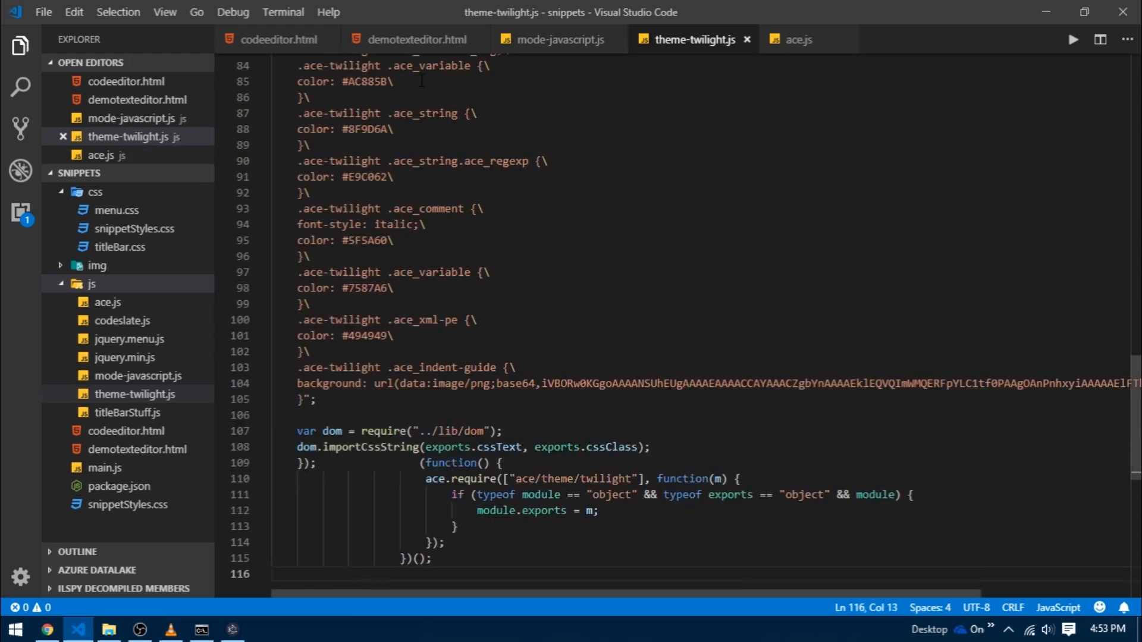
- Replace the monokai theme with twilight in demotexteditor.html and go to the demo page in Chrome
click(412, 39)
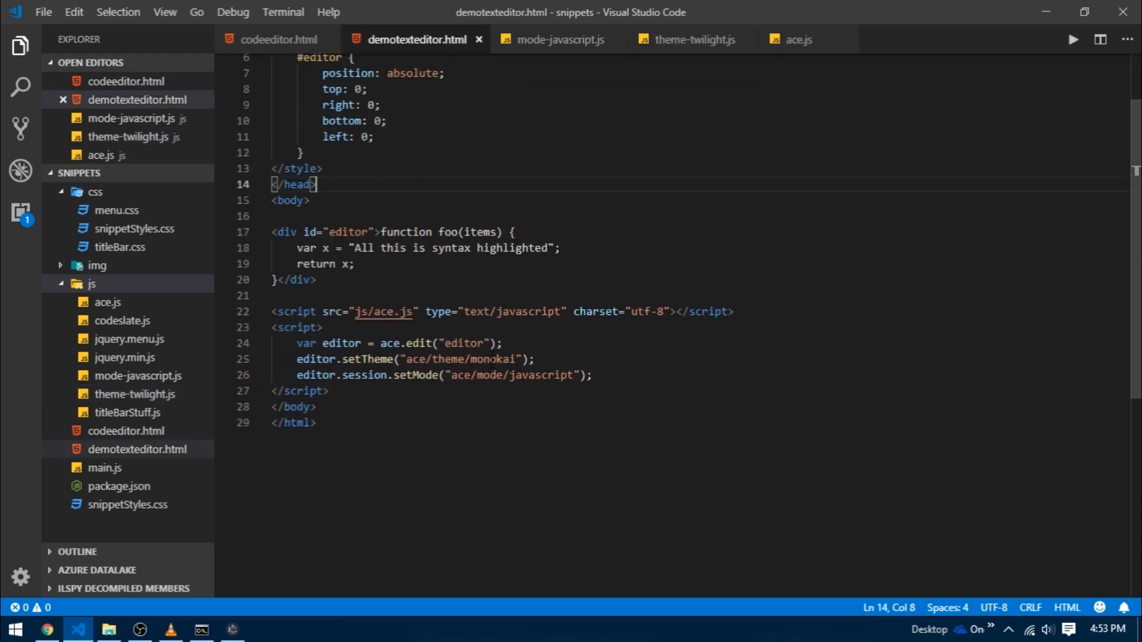
double_click(491, 358)
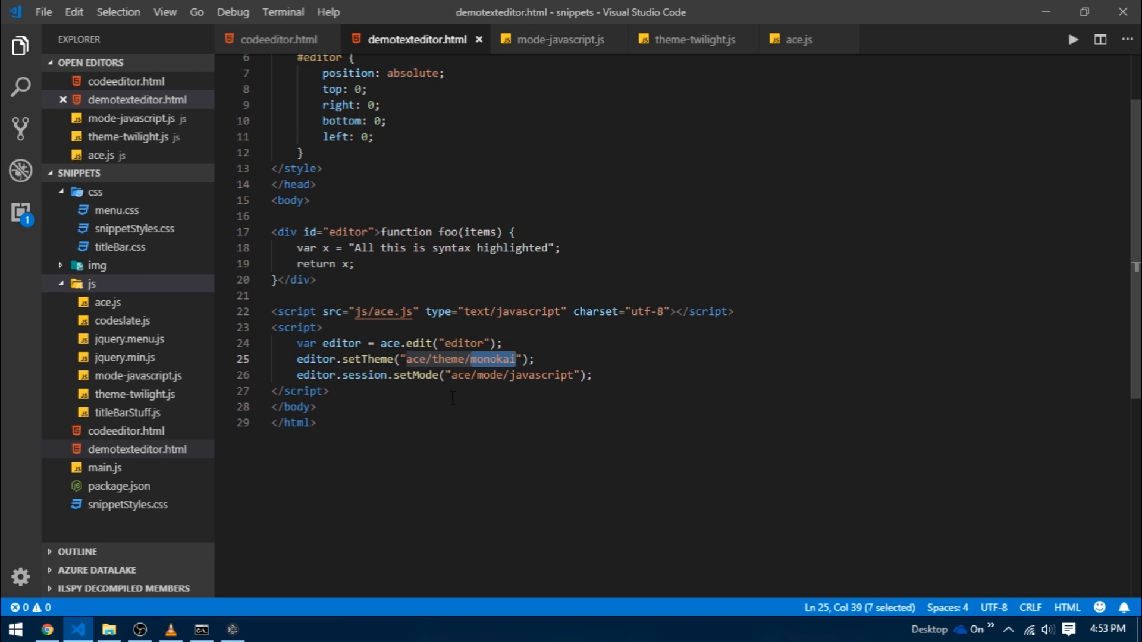
text(twilight)
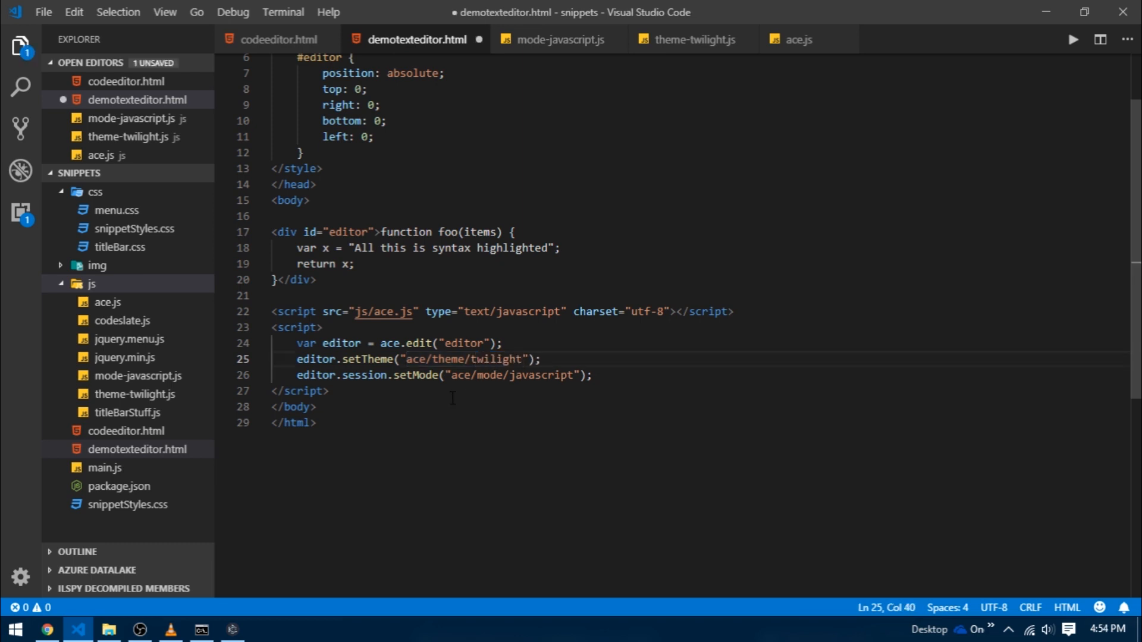
click(47, 630)
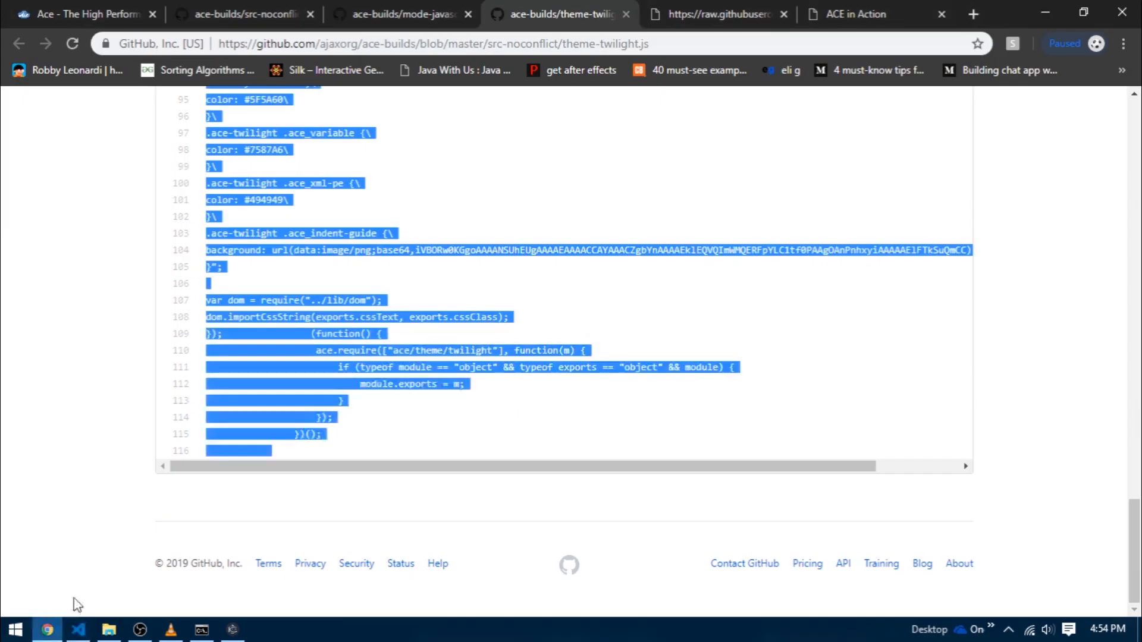
click(857, 14)
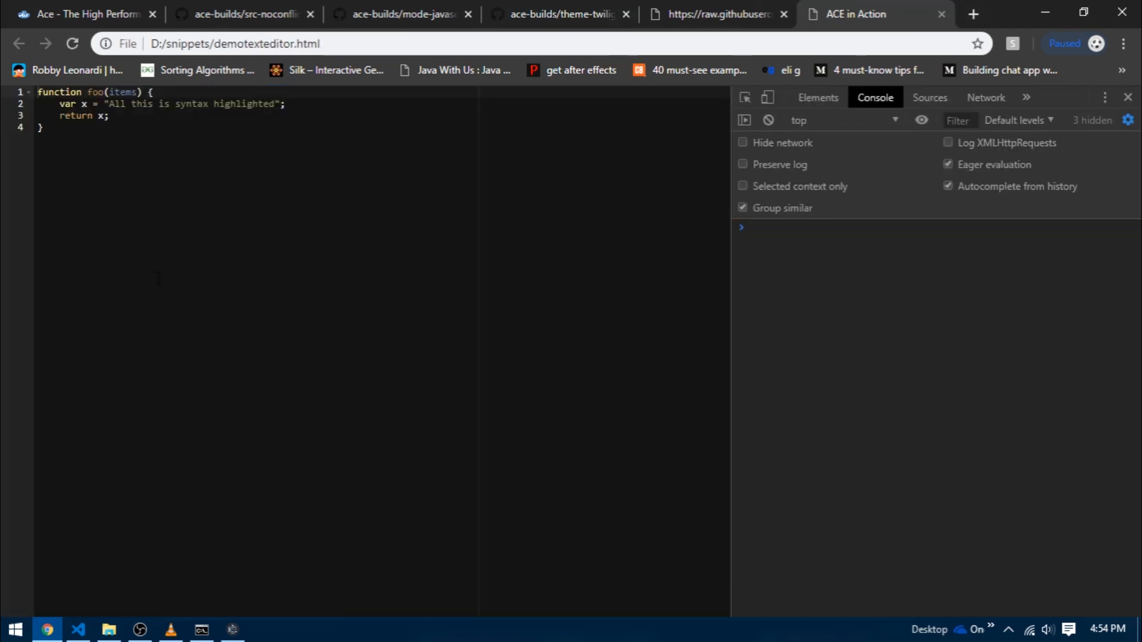
- Type blank lines and an 's' into the twilight-themed demo editor, then reopen the ace-builds listing
click(47, 127)
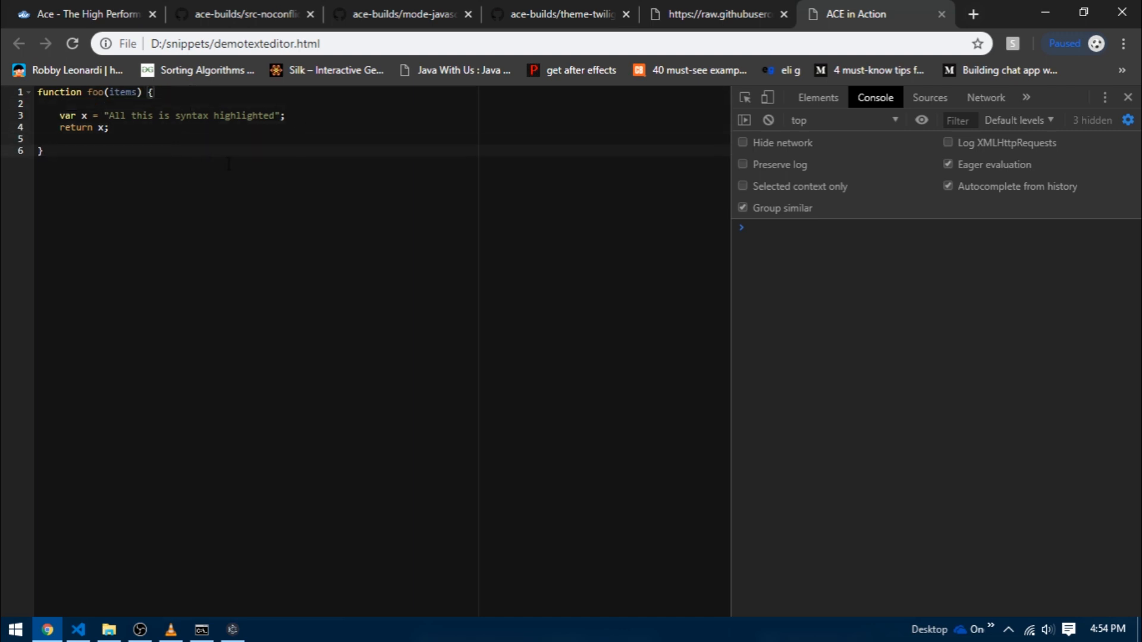
text(s)
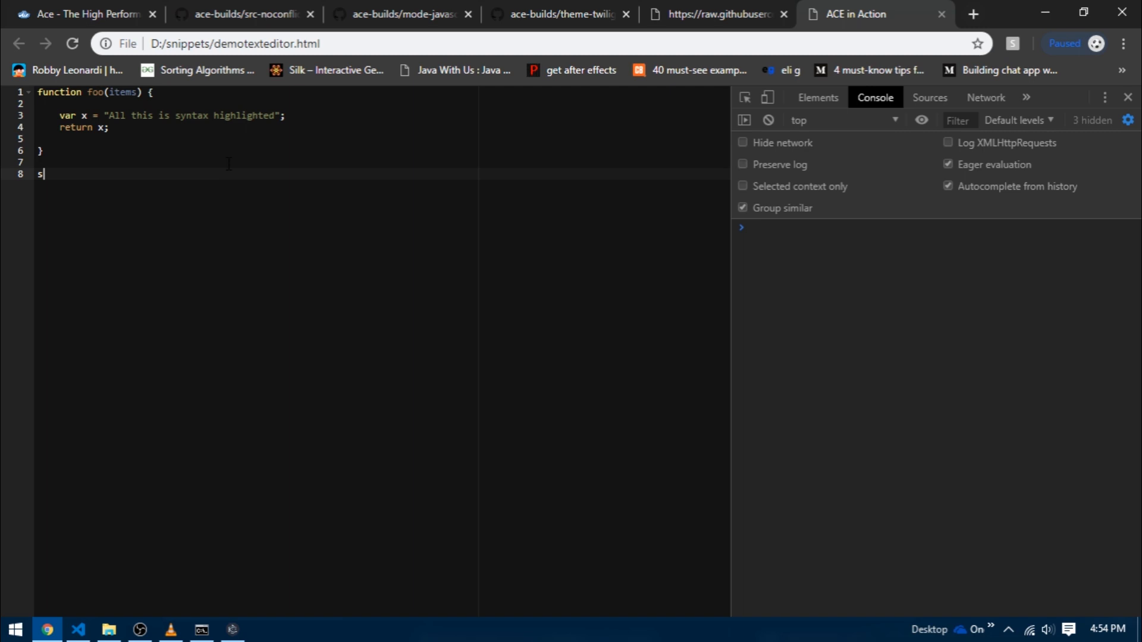
click(243, 14)
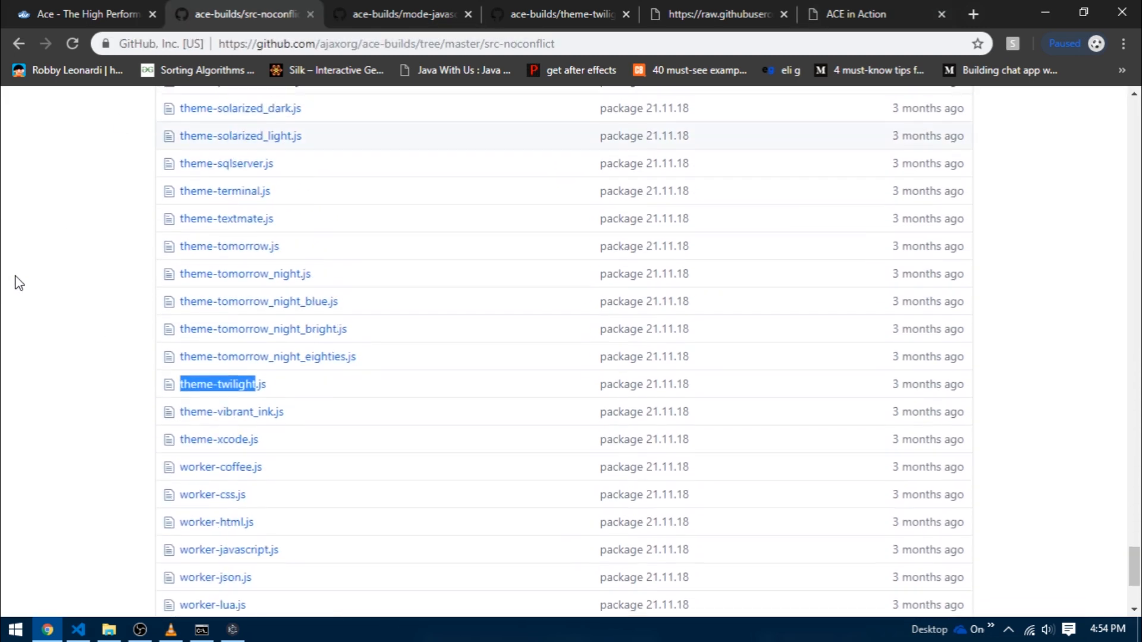
- Browse the theme-*.js files in src-noconflict, then return to the Ace website's embedding guide
scroll(up, 3)
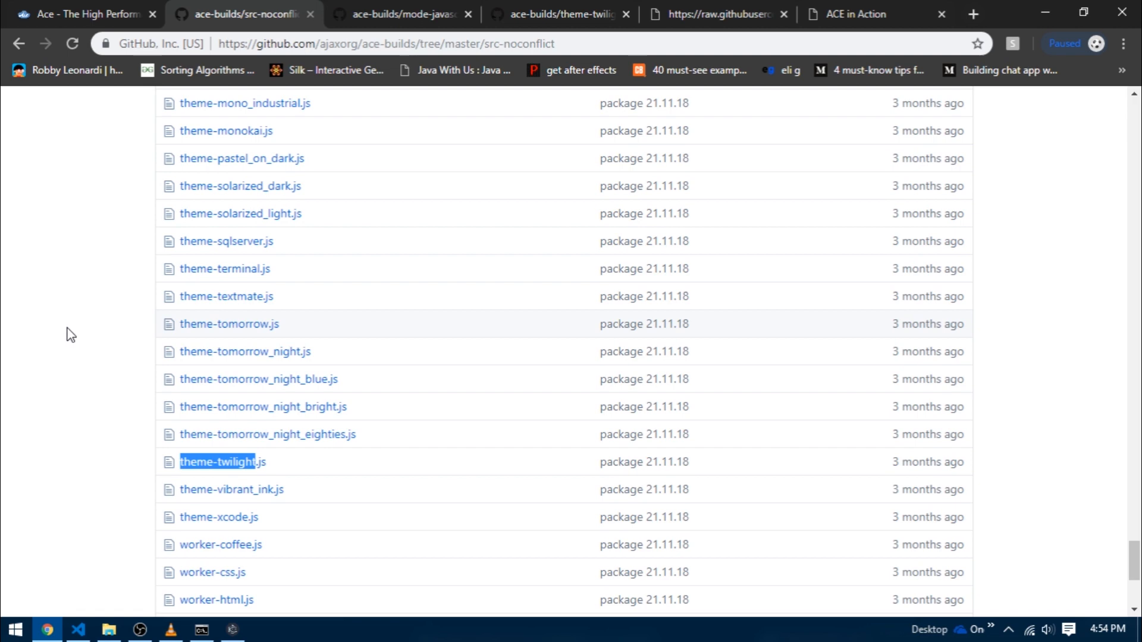
scroll(up, 3)
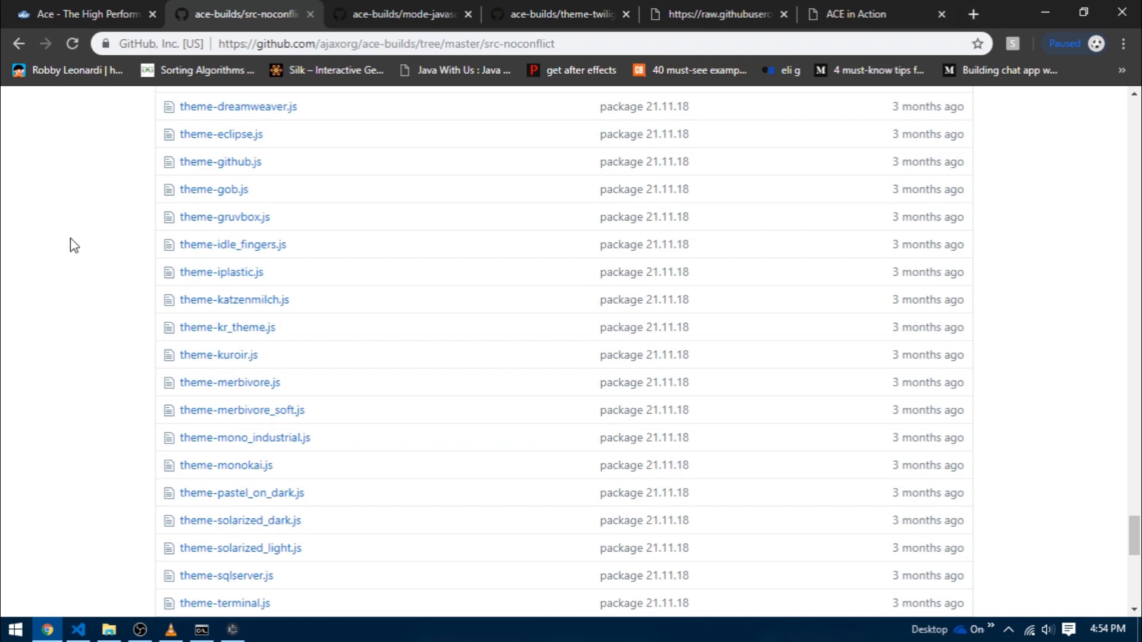
click(84, 14)
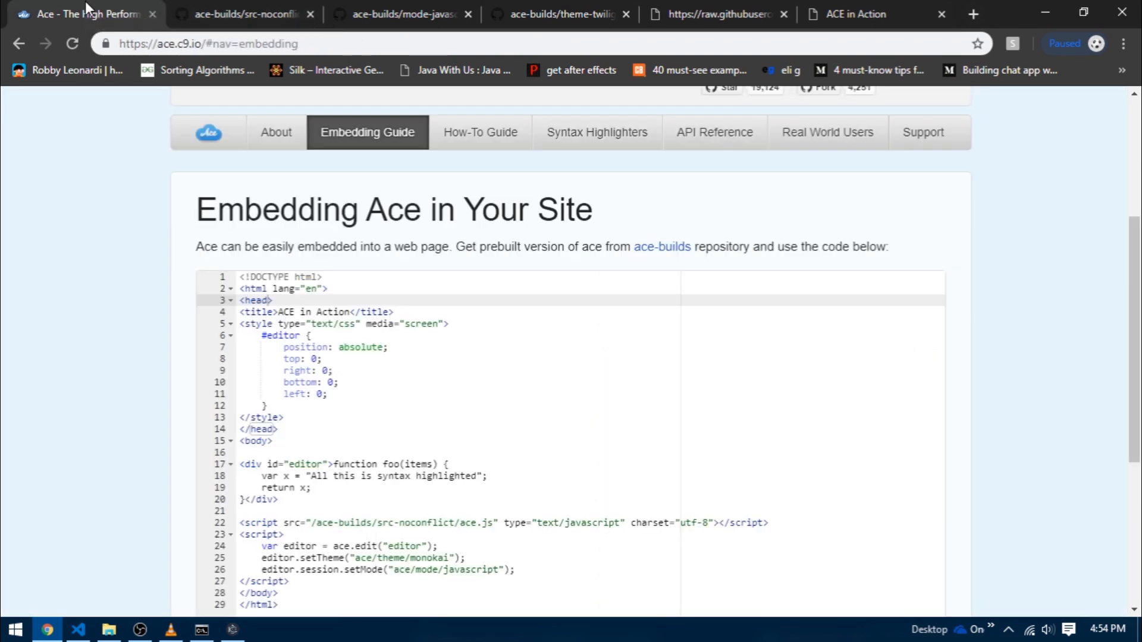
- Find and follow the 'kitchen sink' link on the Ace About page
scroll(down, 3)
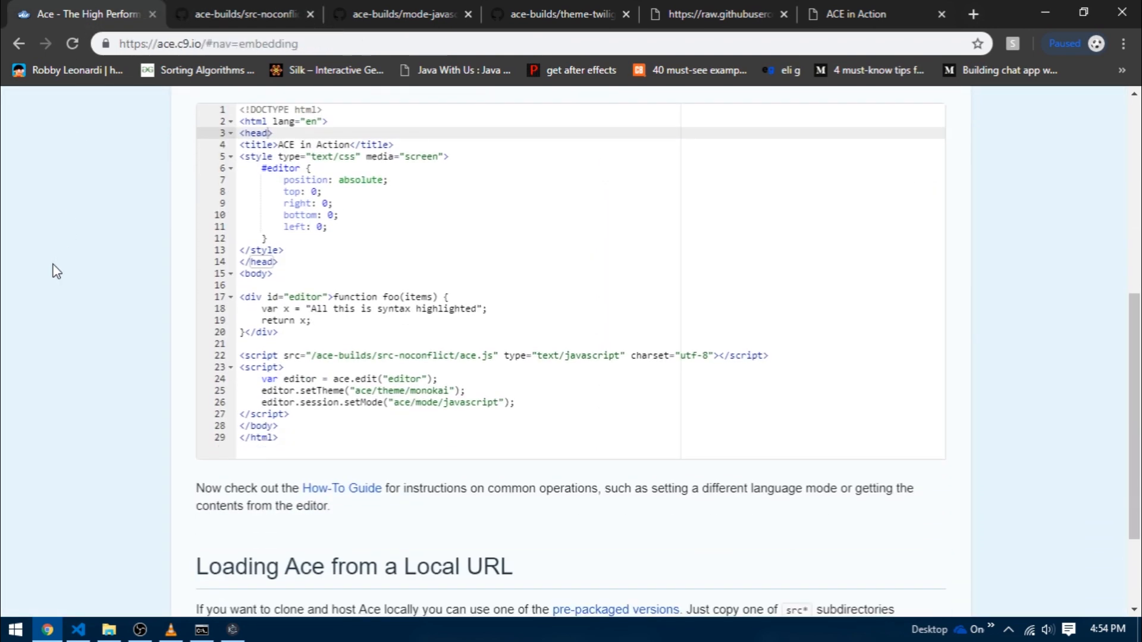
scroll(up, 3)
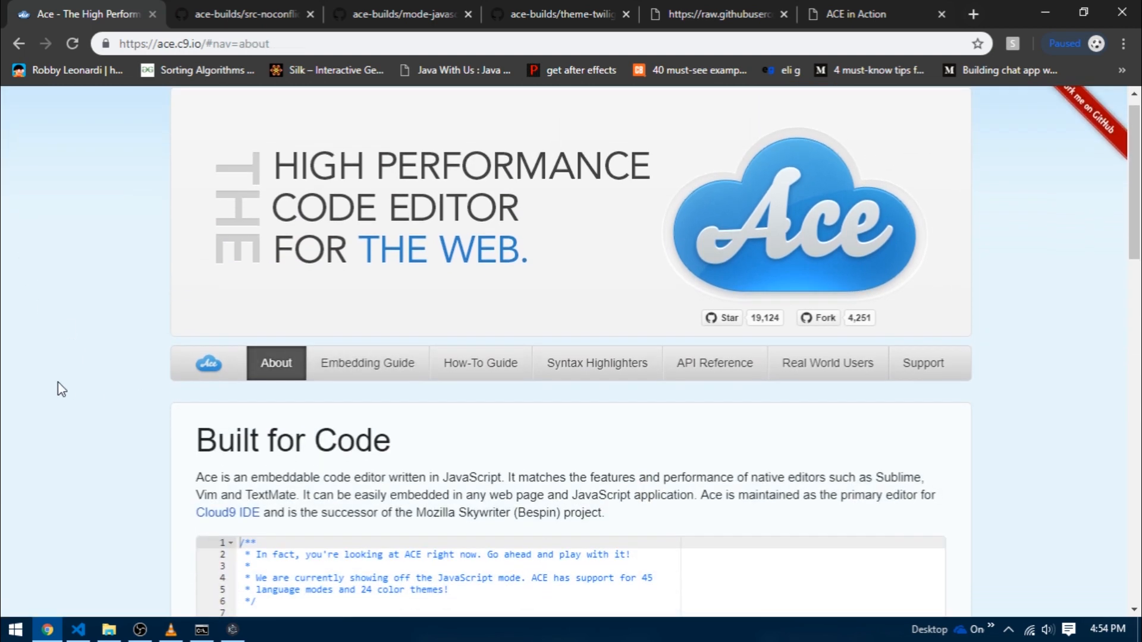
scroll(down, 3)
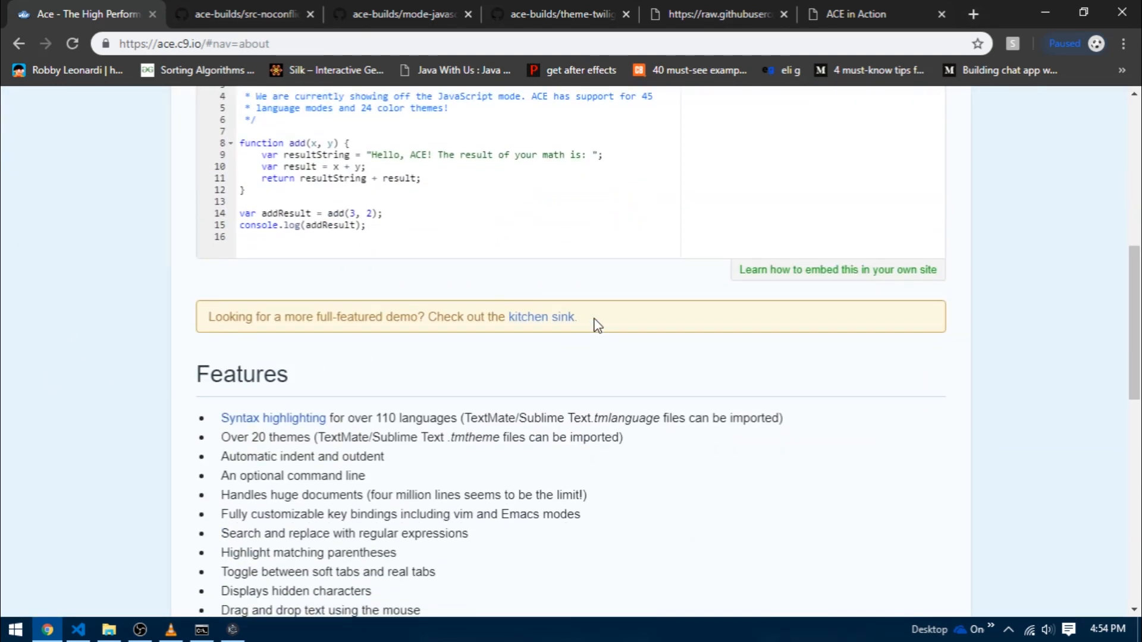
click(542, 316)
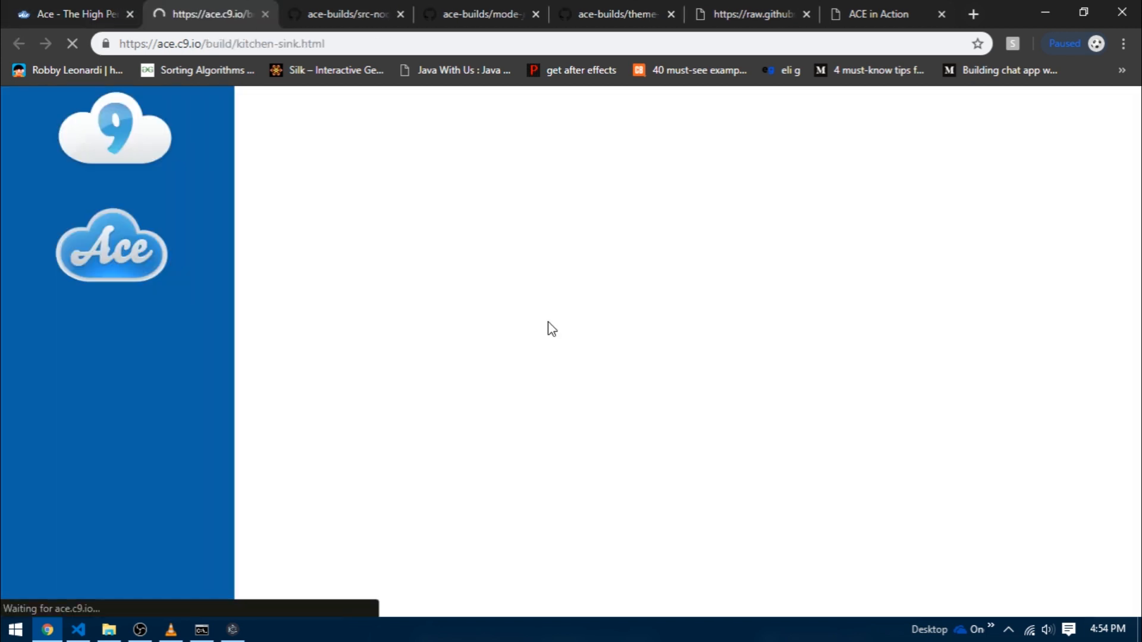
- Load the ASL sample with the dark Ambiance theme and a 12px font size
click(129, 184)
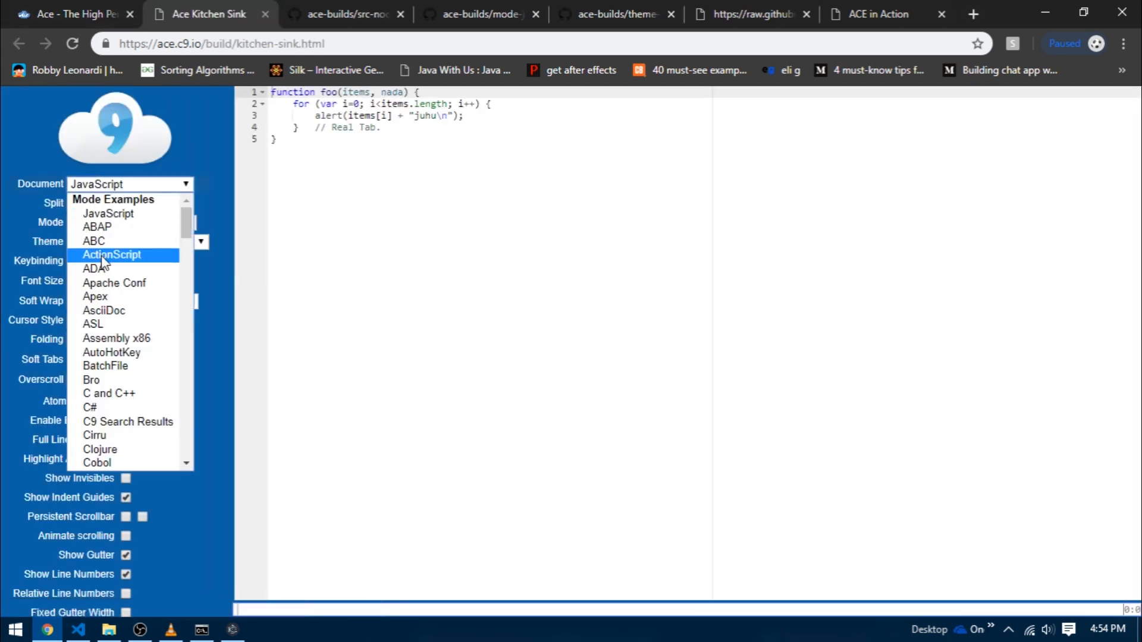
click(93, 324)
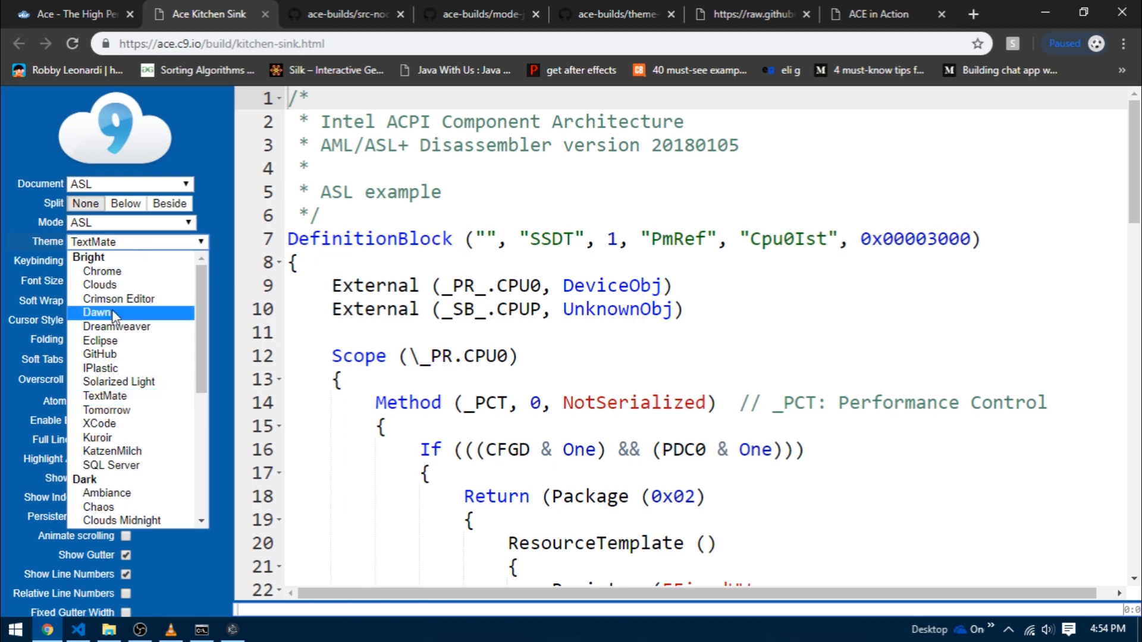
click(105, 492)
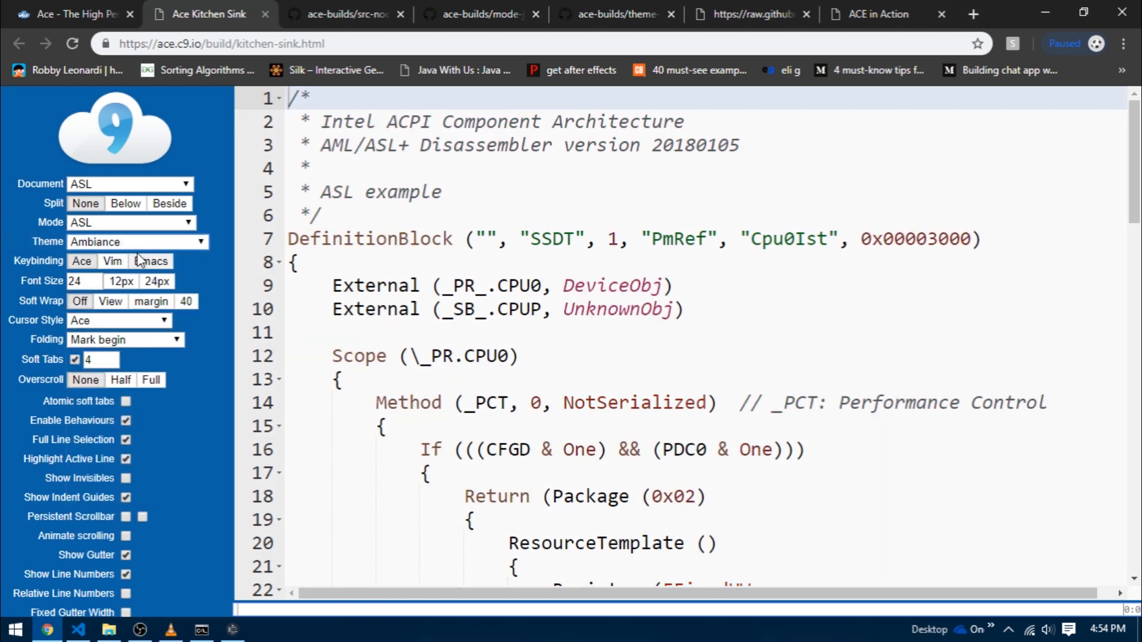
scroll(down, 3)
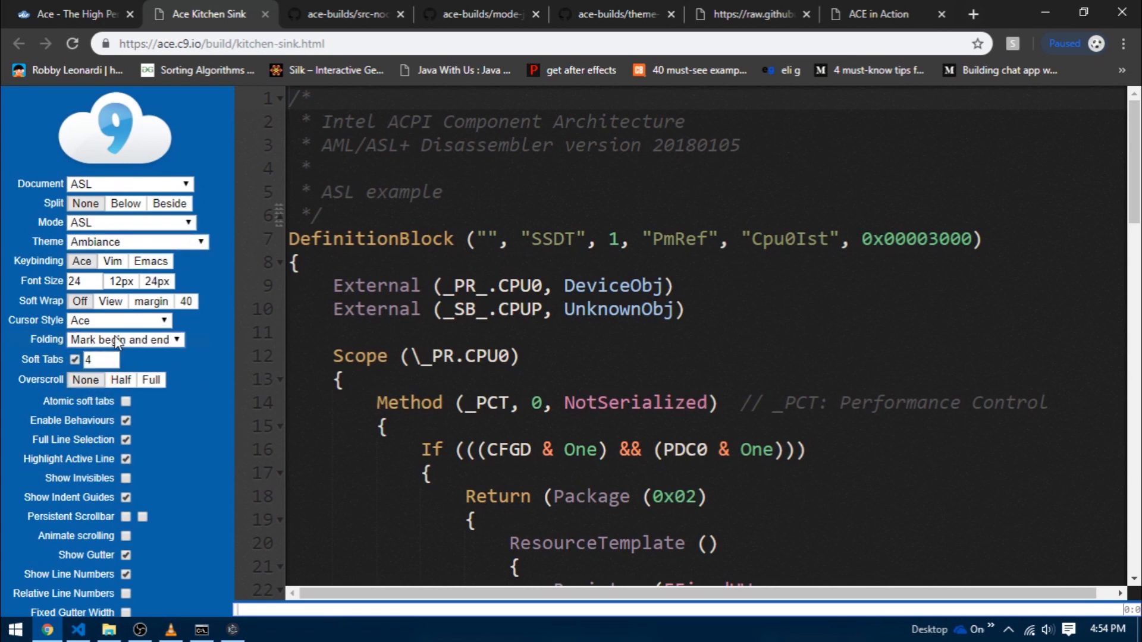
click(119, 280)
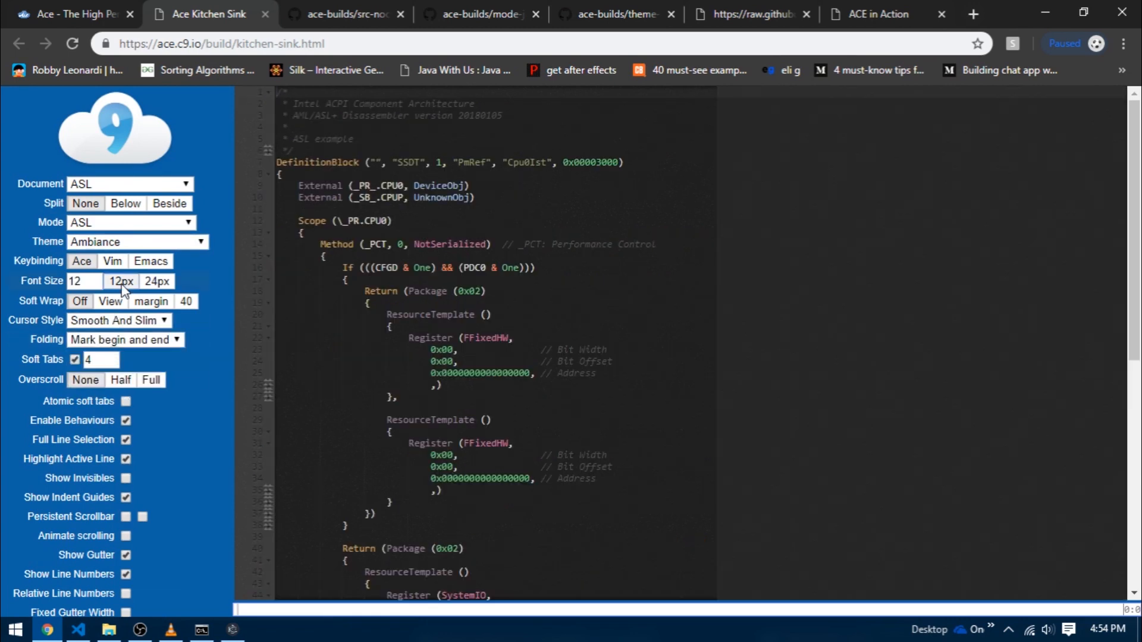